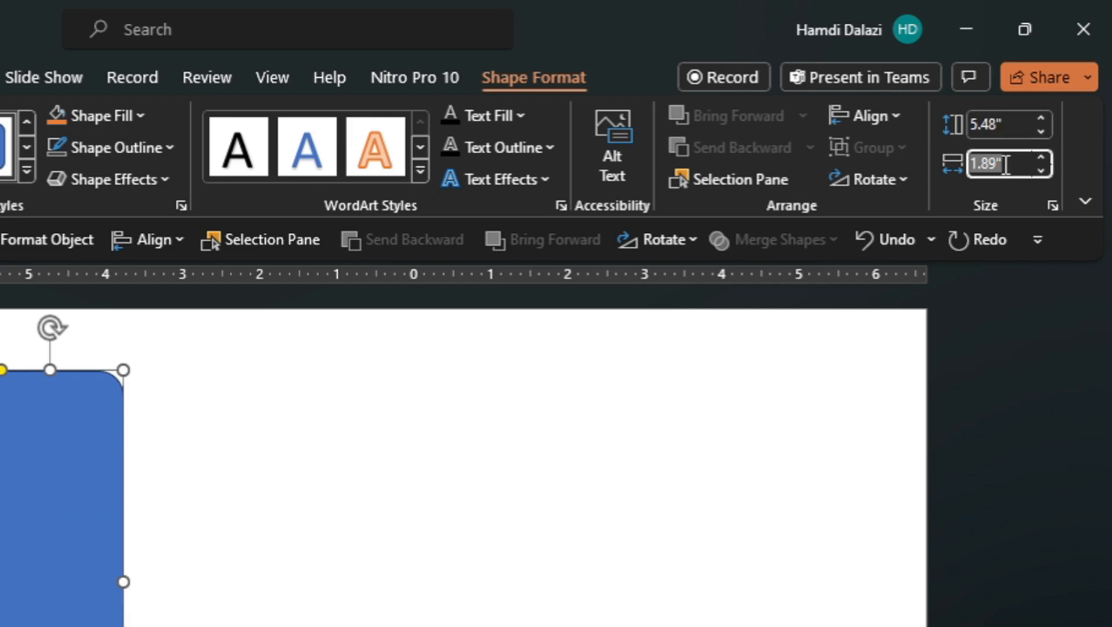
Set the blue card's width to 3.97 inches and show the Clipboard pane
text(3.97)
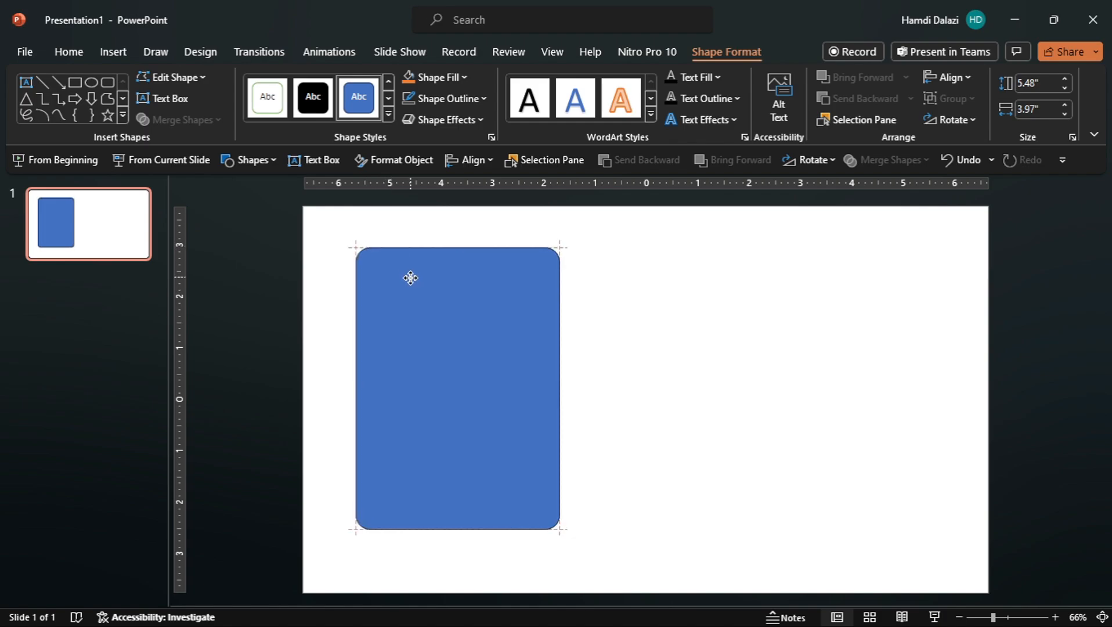
click(457, 390)
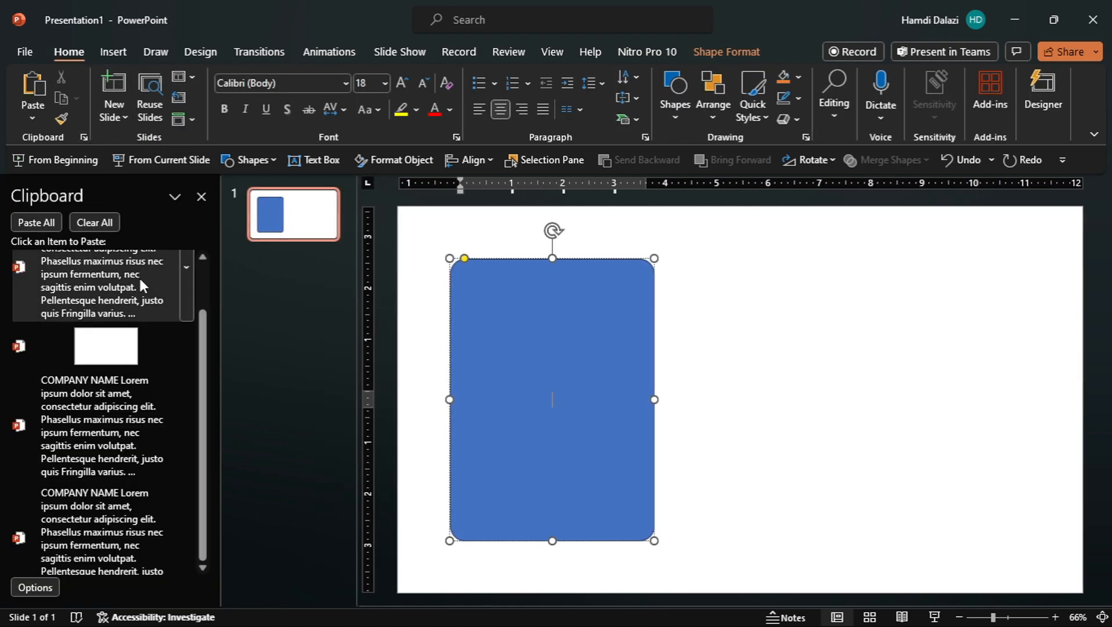
Paste the company heading, review text and reviewer details from the Clipboard into the card
click(99, 287)
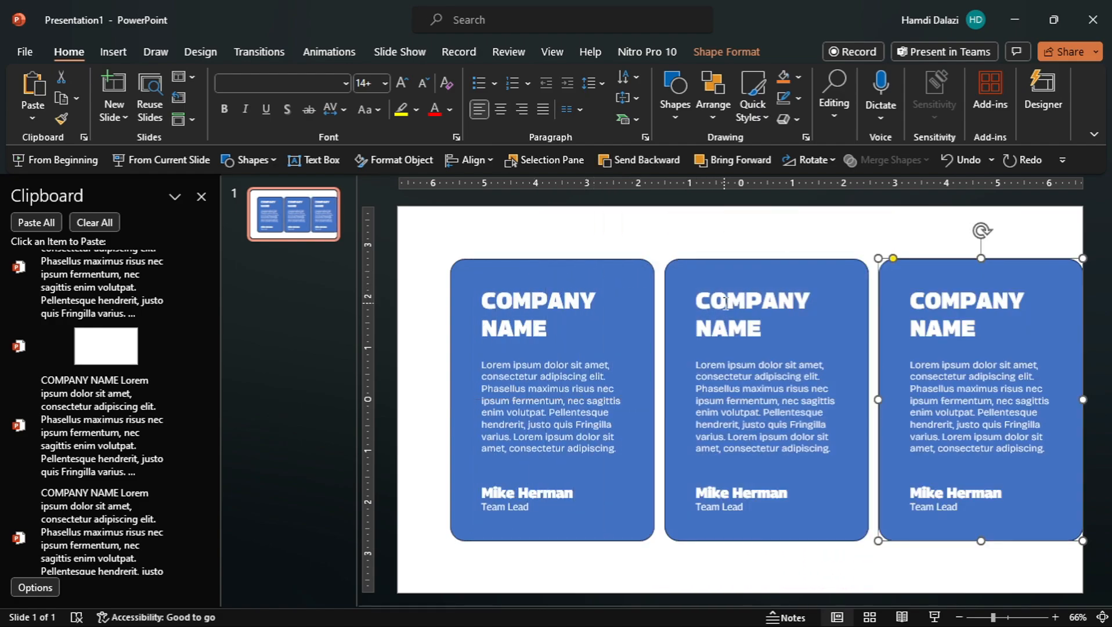
click(764, 350)
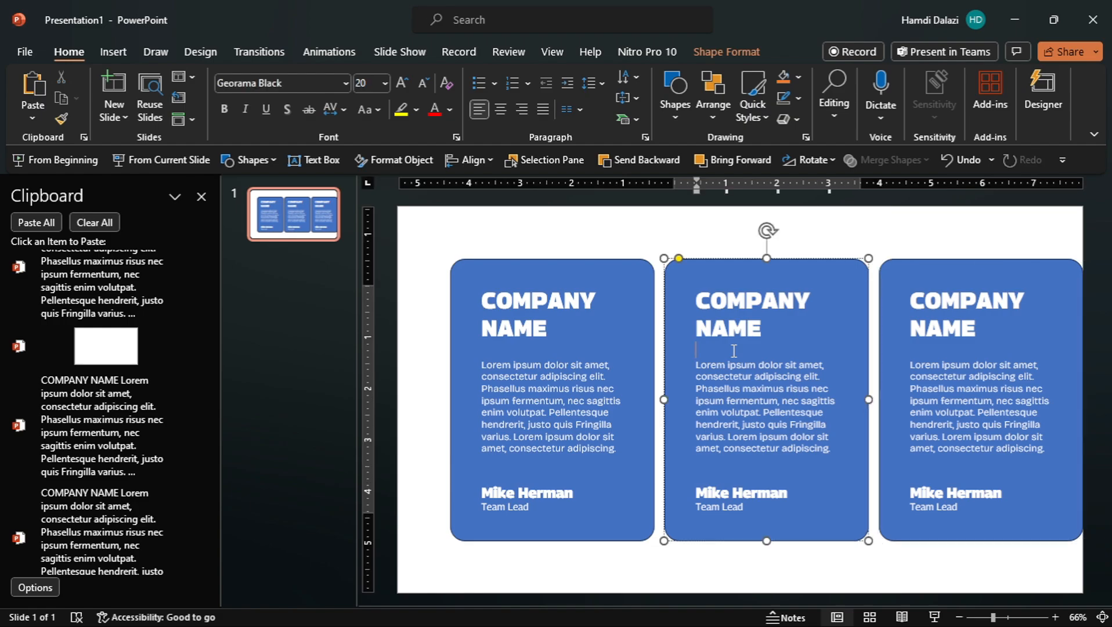
key(ctrl+a)
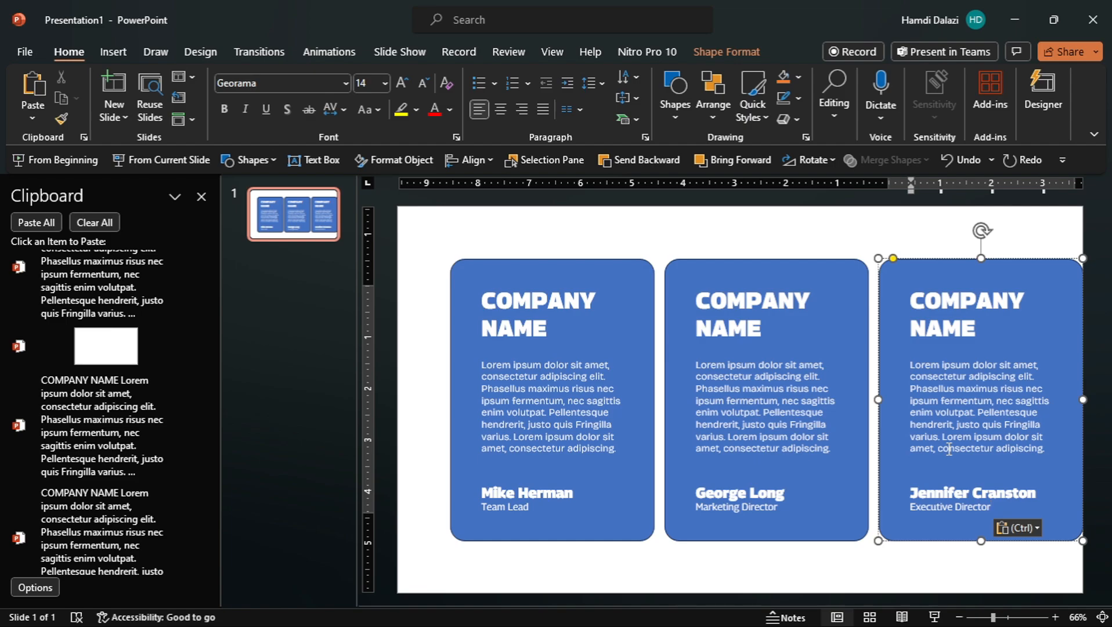
click(201, 198)
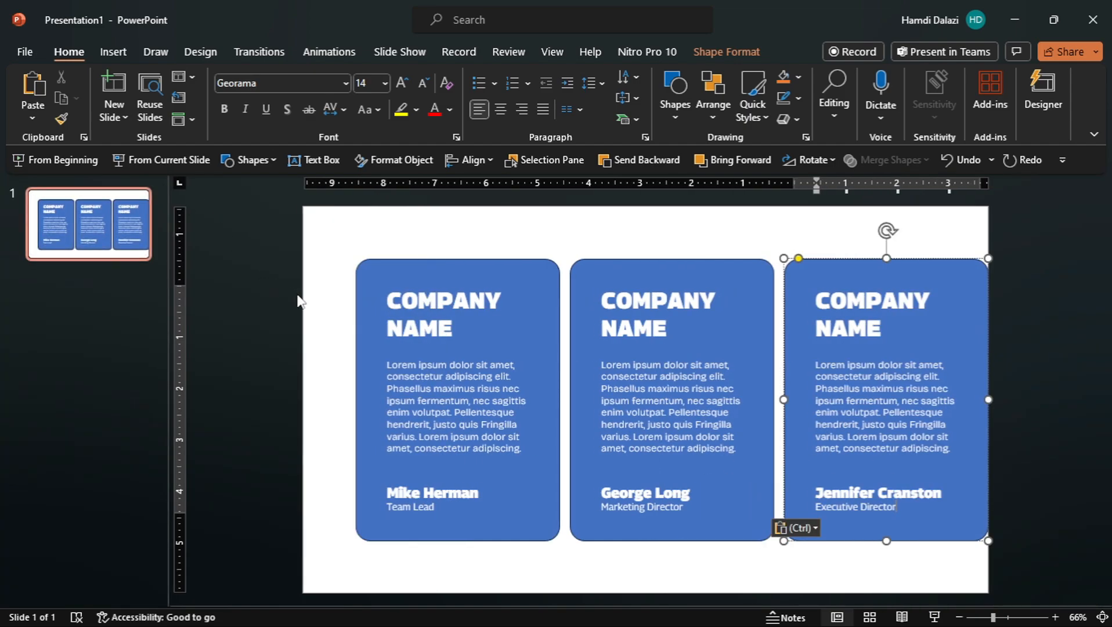
mouse_move(537, 373)
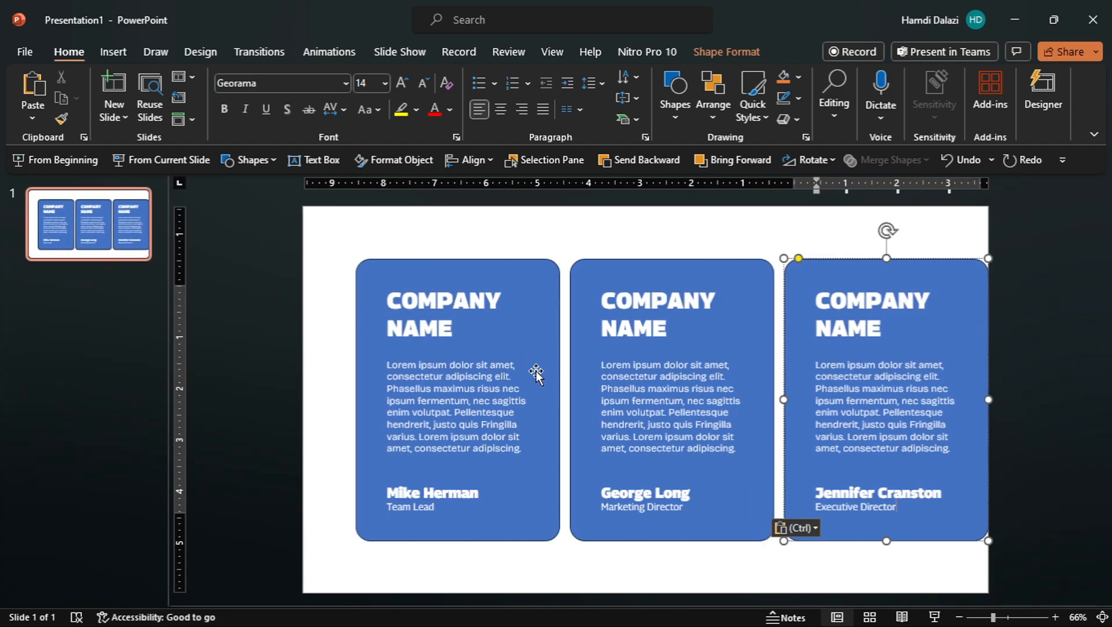
mouse_move(319, 218)
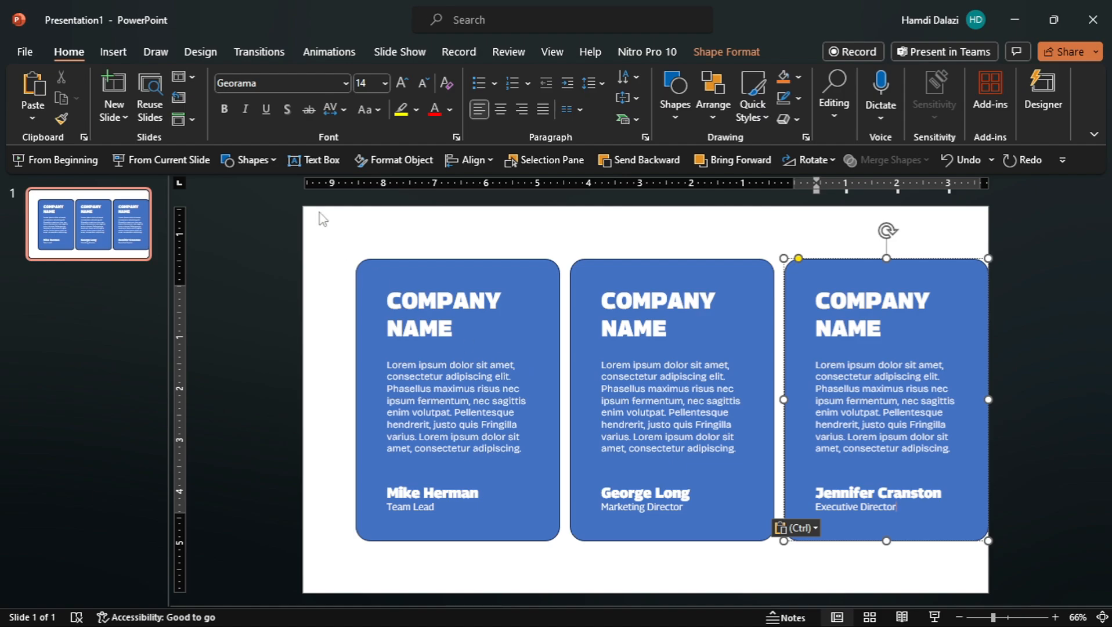
Apply a red Design variant colour scheme so the cards turn dark maroon
click(201, 52)
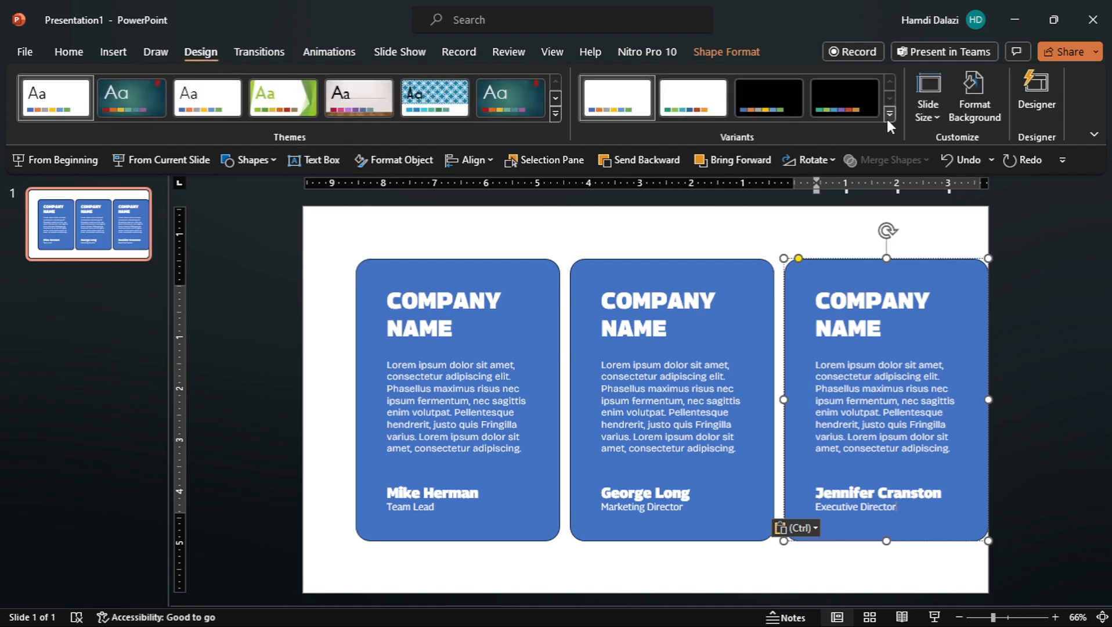
click(888, 115)
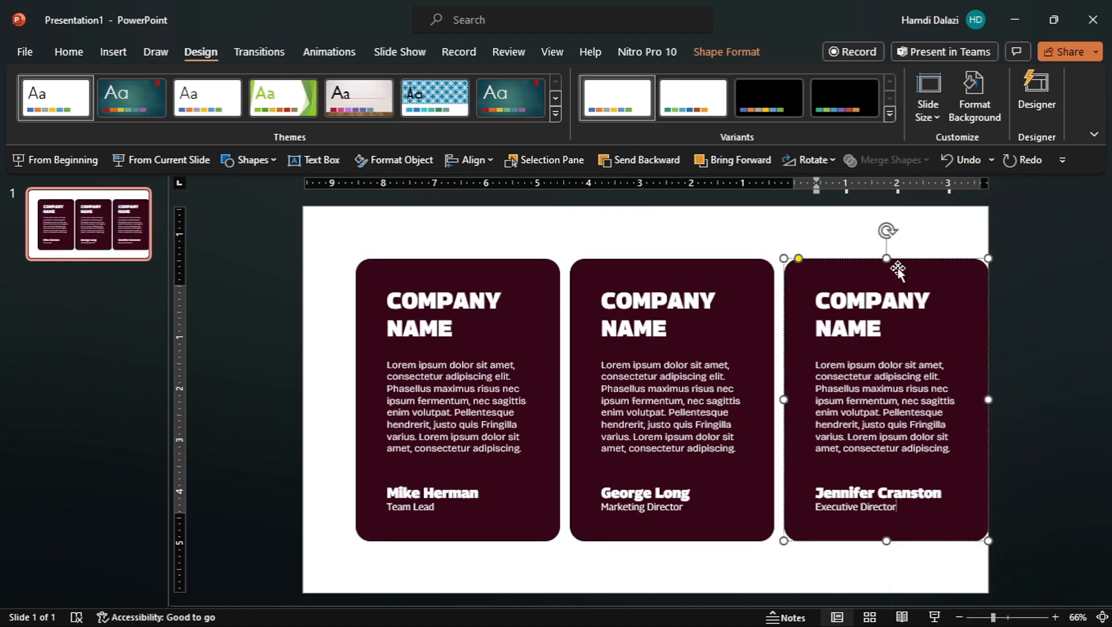
mouse_move(726, 51)
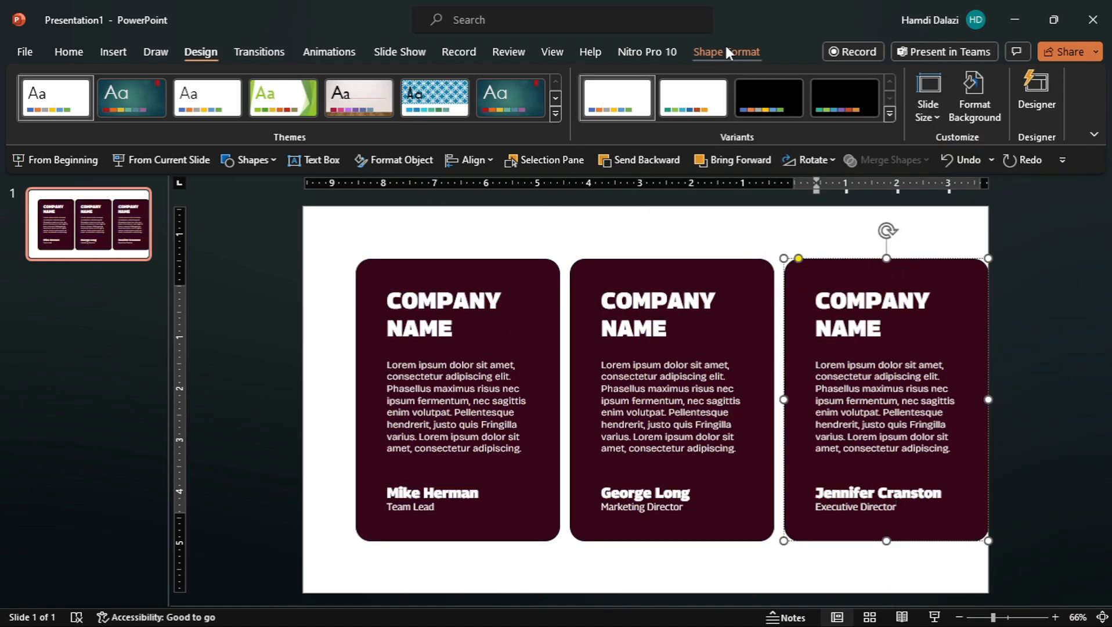
Fill the cards bright red, medium red and dark maroon from left to right
click(725, 51)
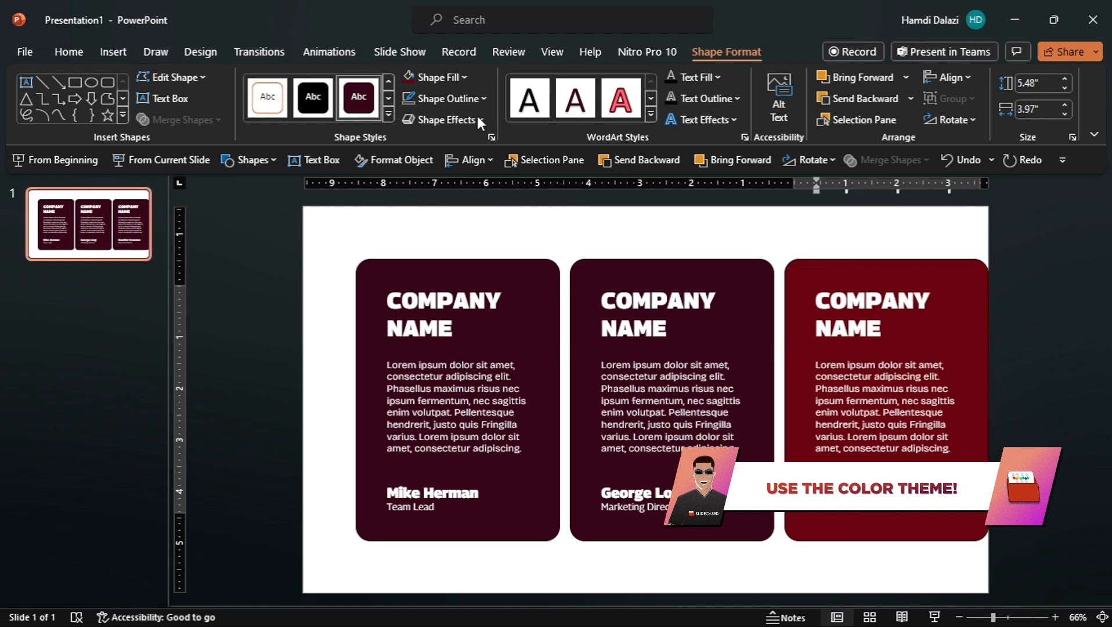
click(434, 76)
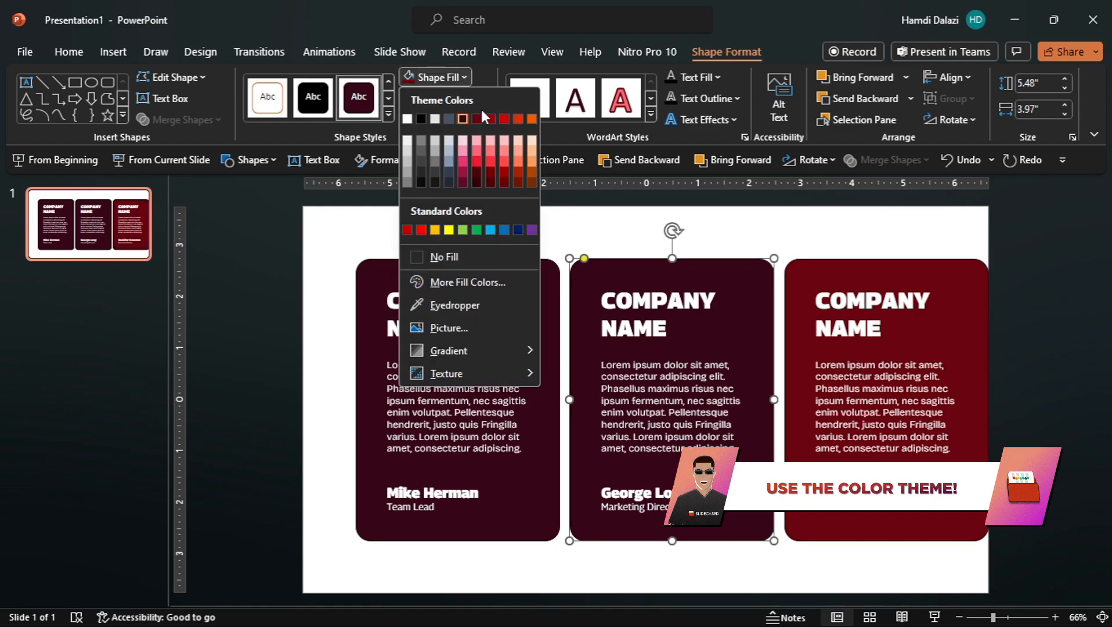
click(463, 118)
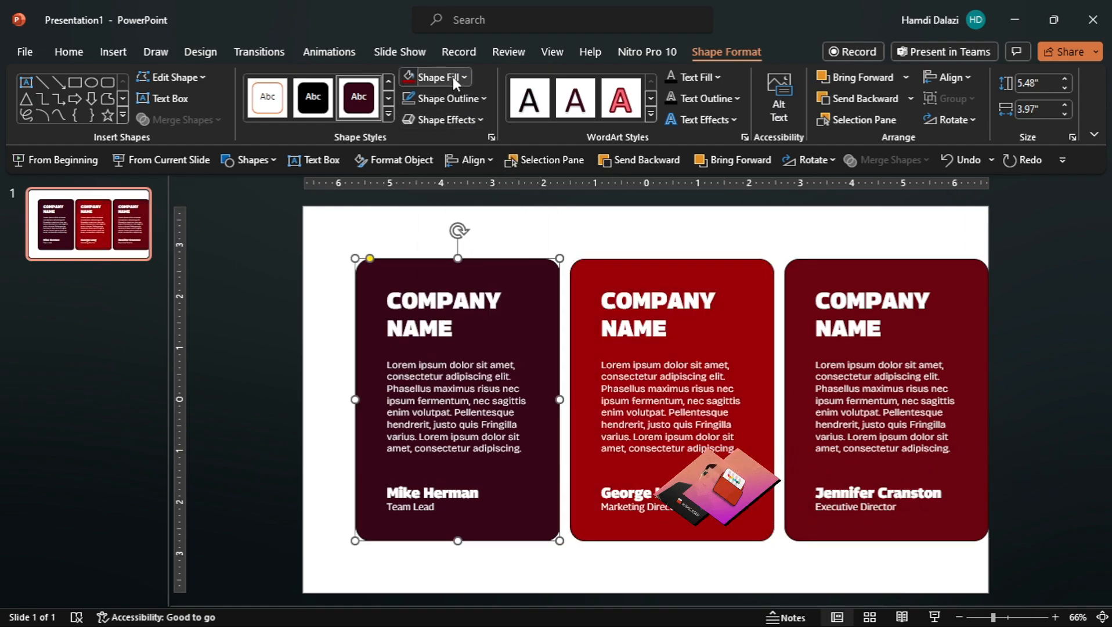
click(431, 77)
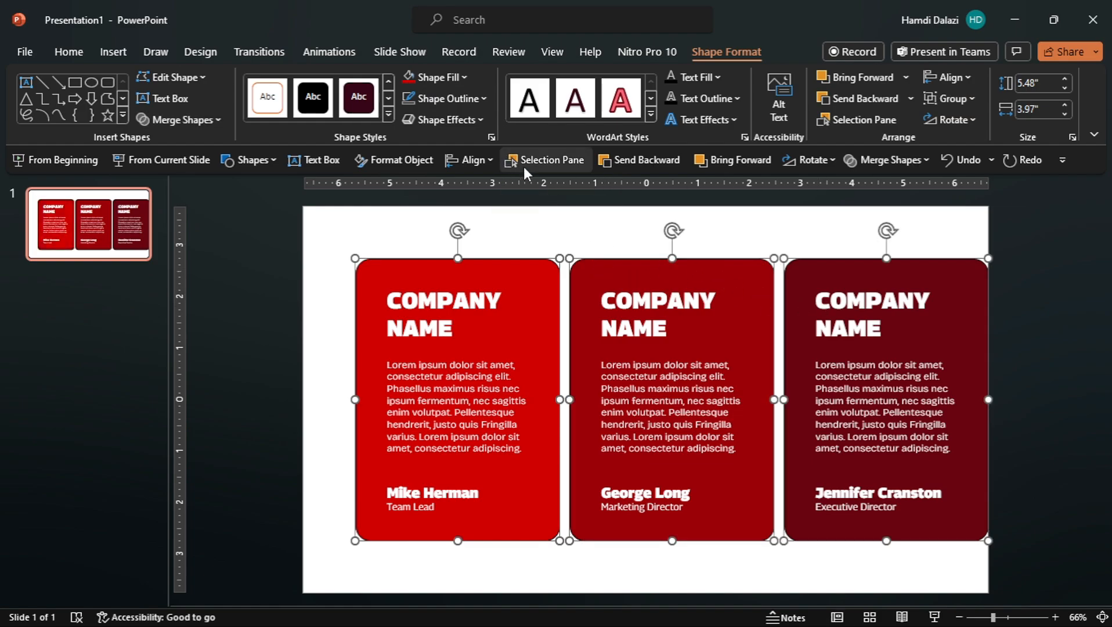
click(442, 98)
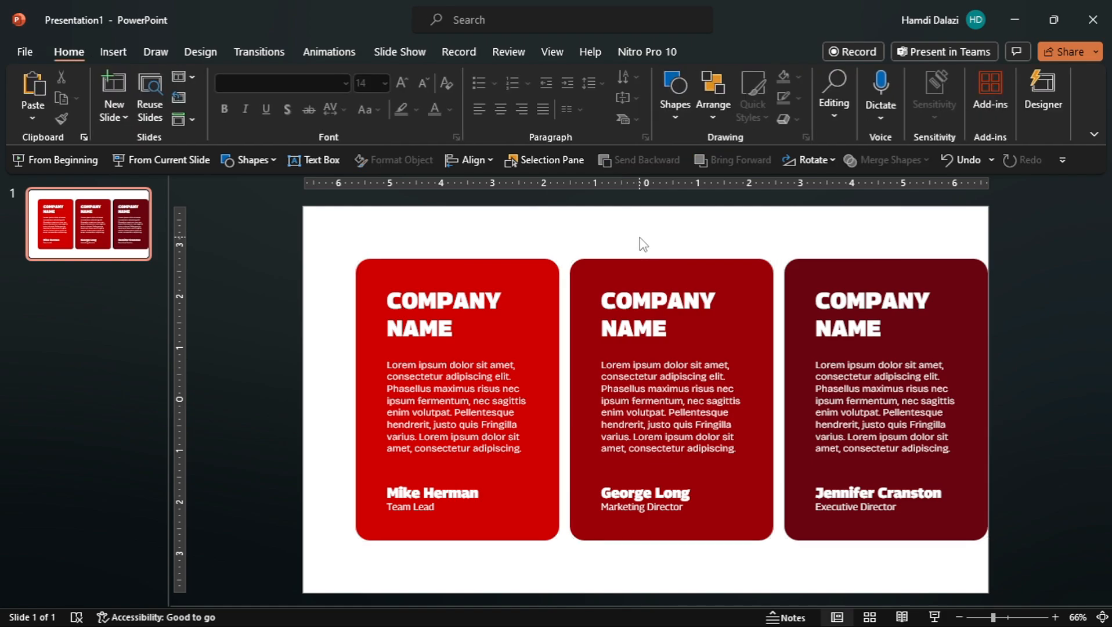
Tilt the left and middle cards slightly and apply a dark maroon slide background
click(670, 397)
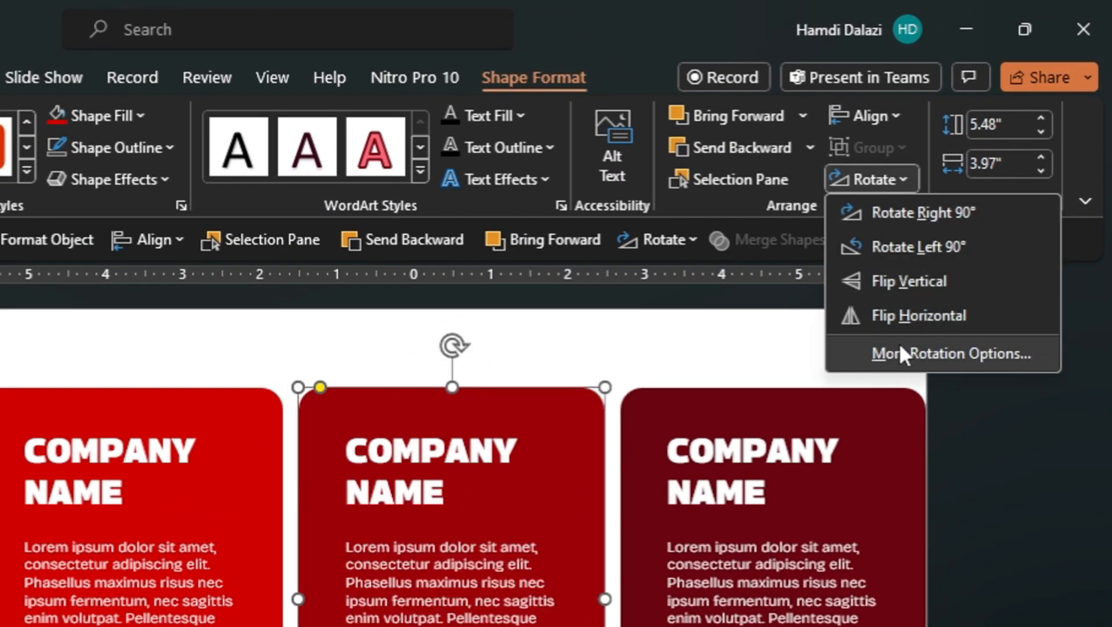
click(953, 353)
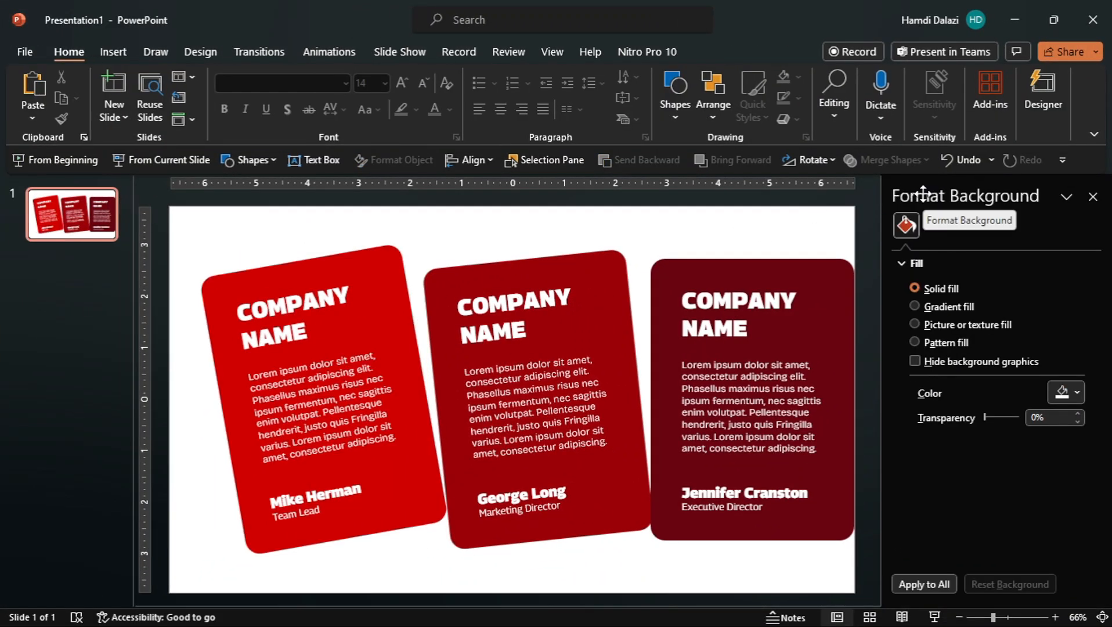
mouse_move(1034, 460)
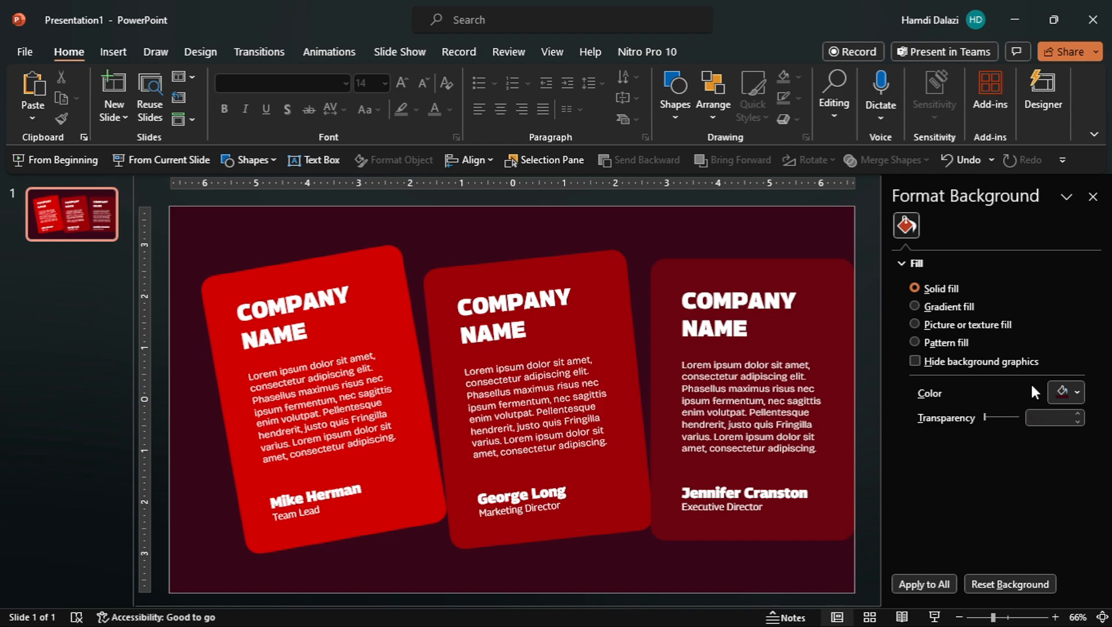
click(1093, 196)
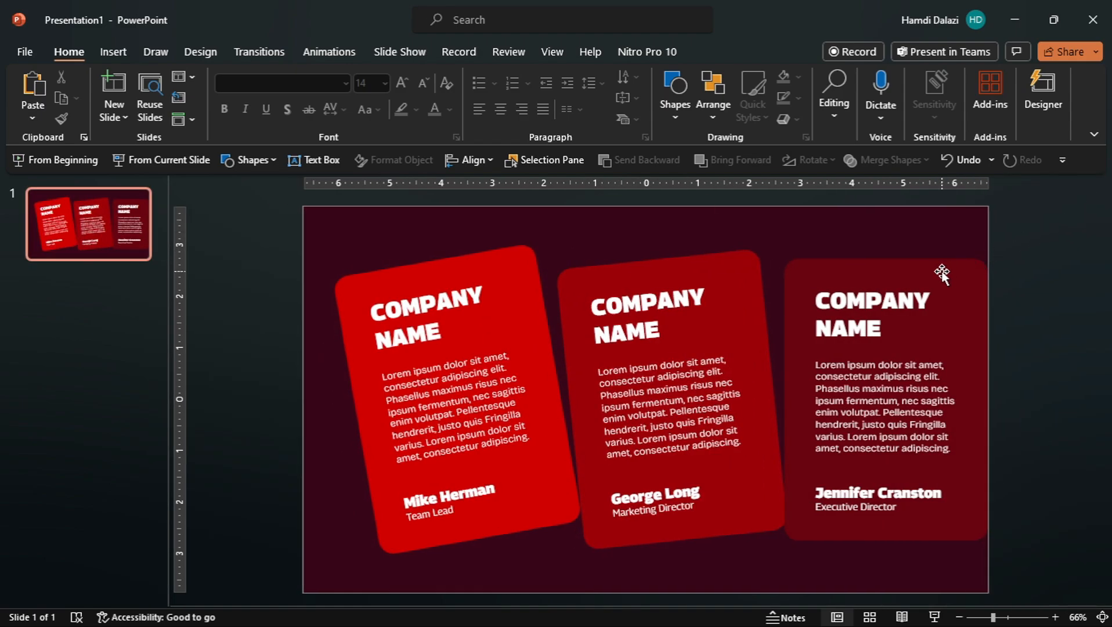
Align the three cards into one pile and rename them 1, 2, 3 in the Selection Pane
click(656, 390)
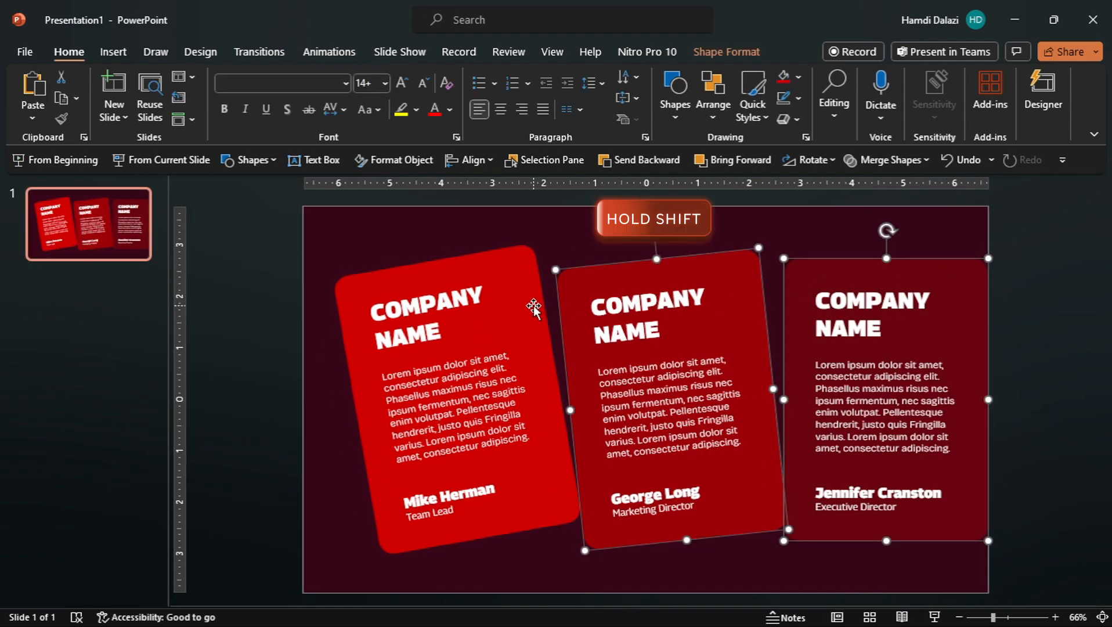
click(466, 161)
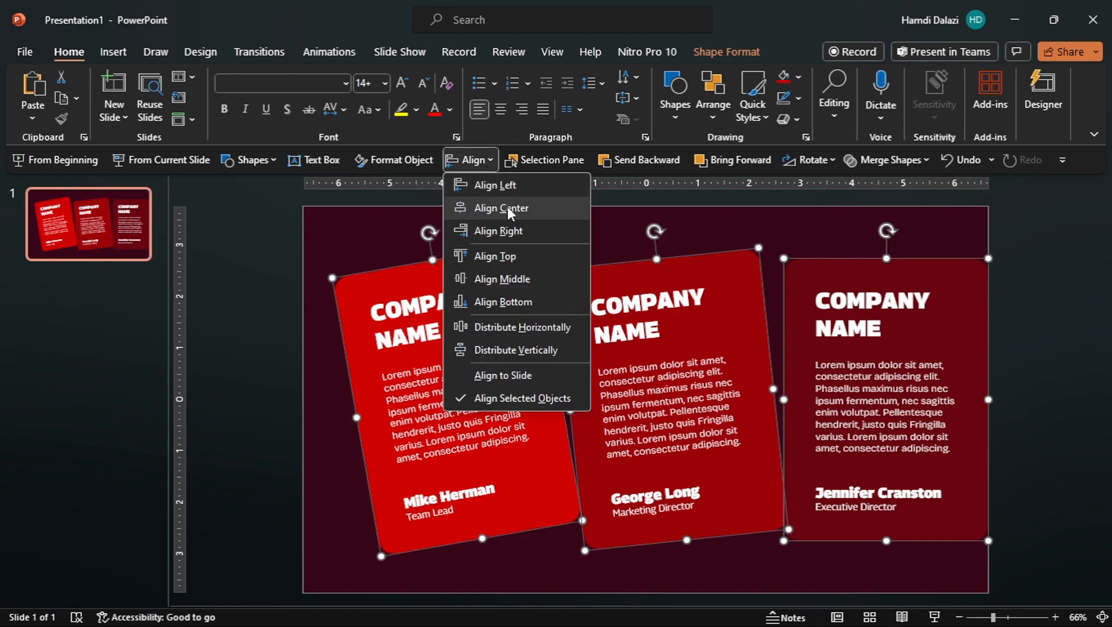
click(501, 208)
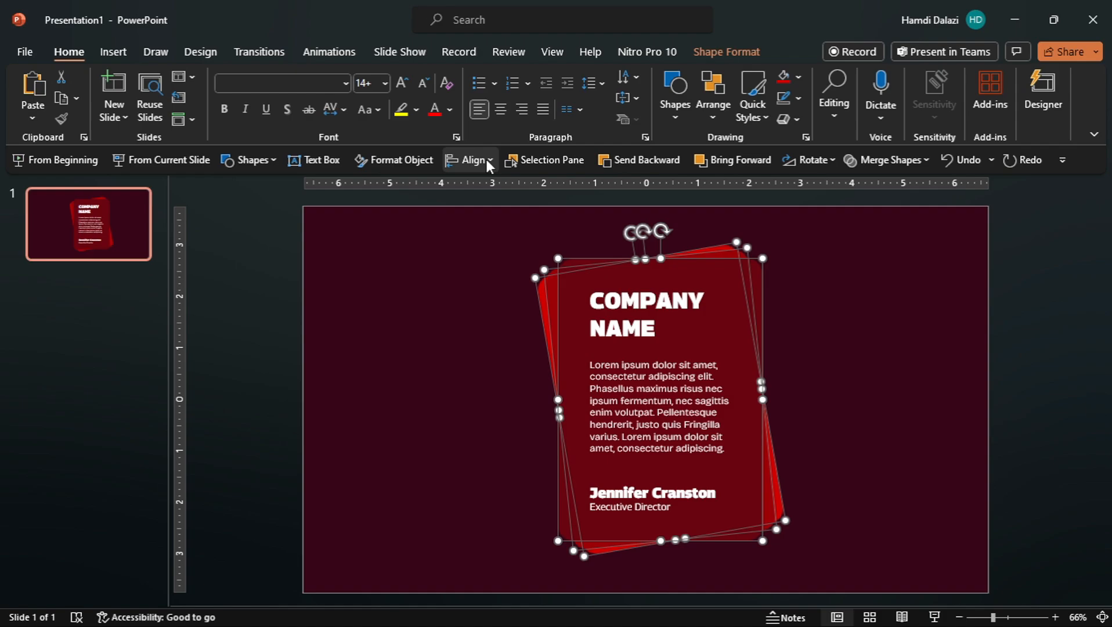
mouse_move(671, 371)
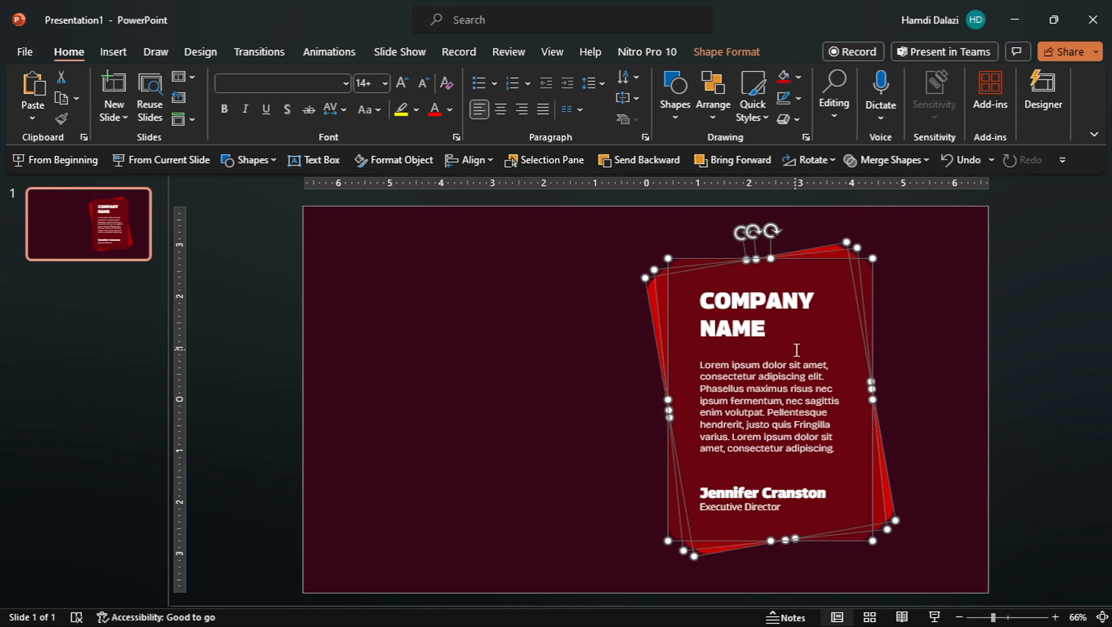
click(544, 159)
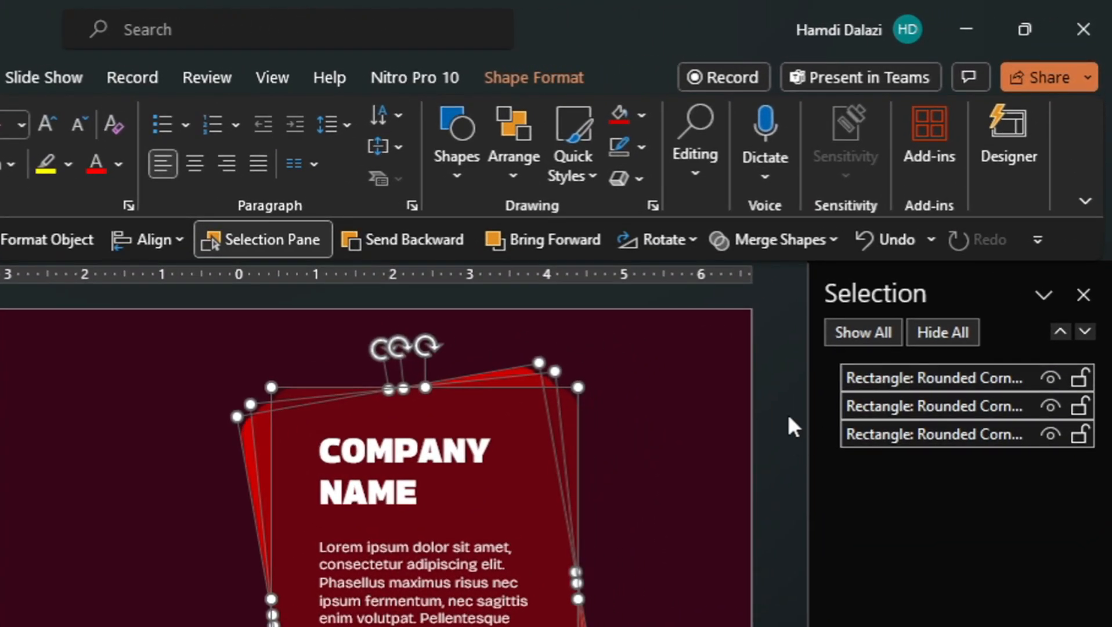
double_click(934, 378)
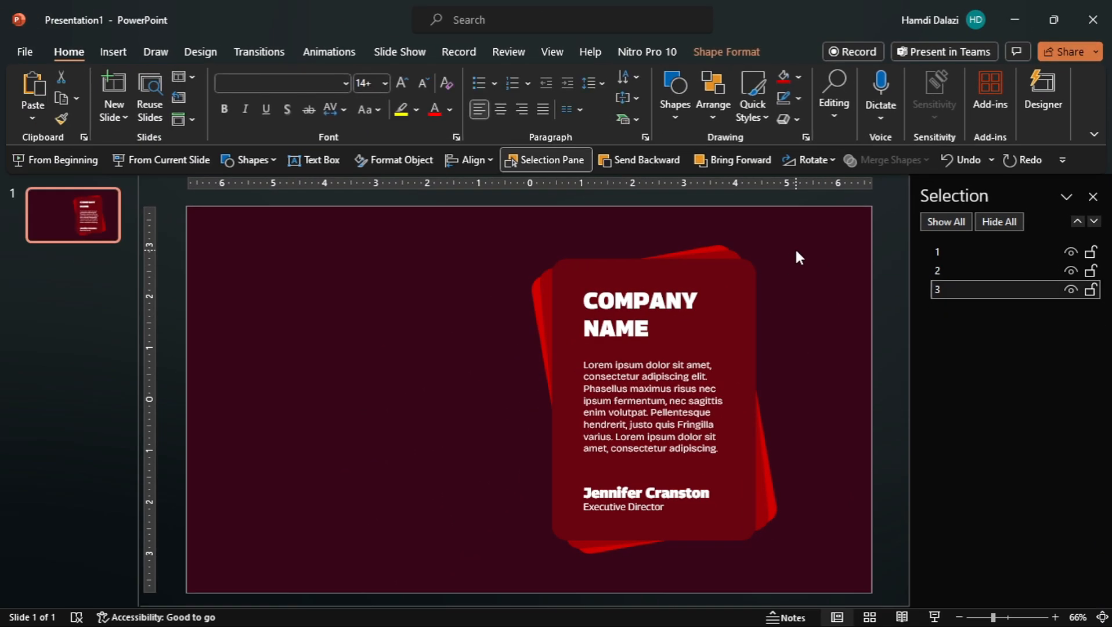
Add a white Georama Black 60 pt 'CLIENT REVIEWS' text box left of the cards
click(358, 400)
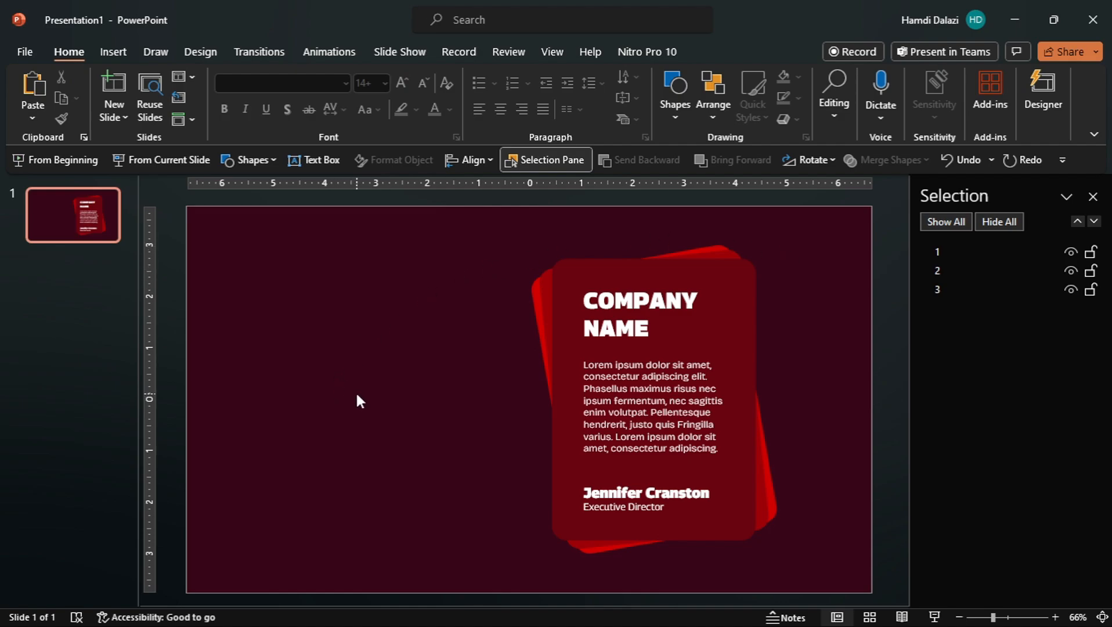
click(84, 137)
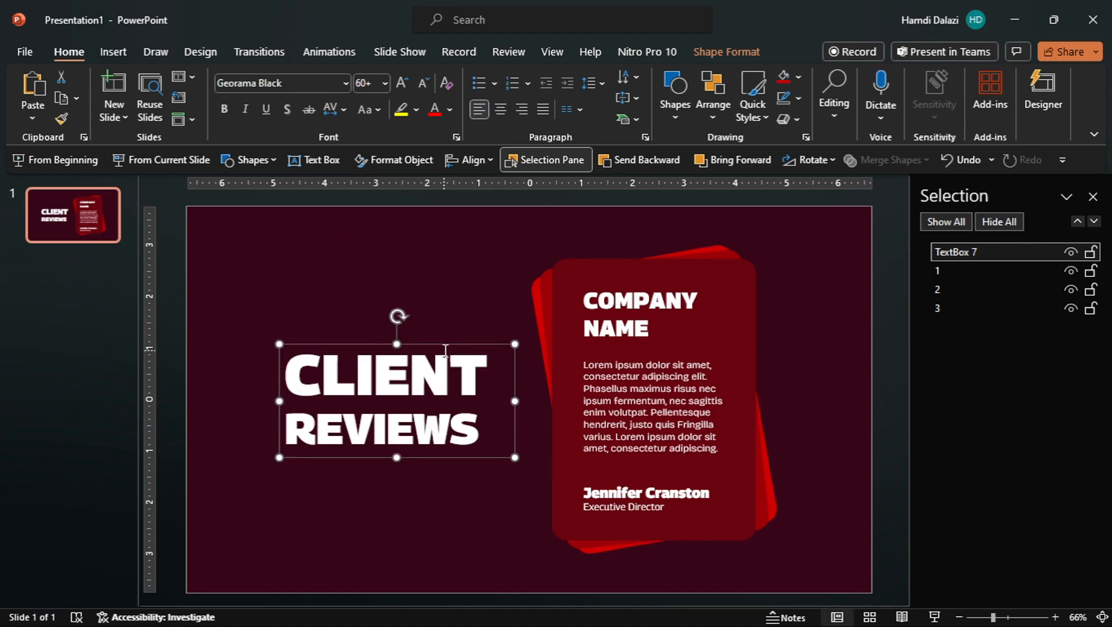
Select the three stacked cards and apply the Fly In entrance animation
click(658, 386)
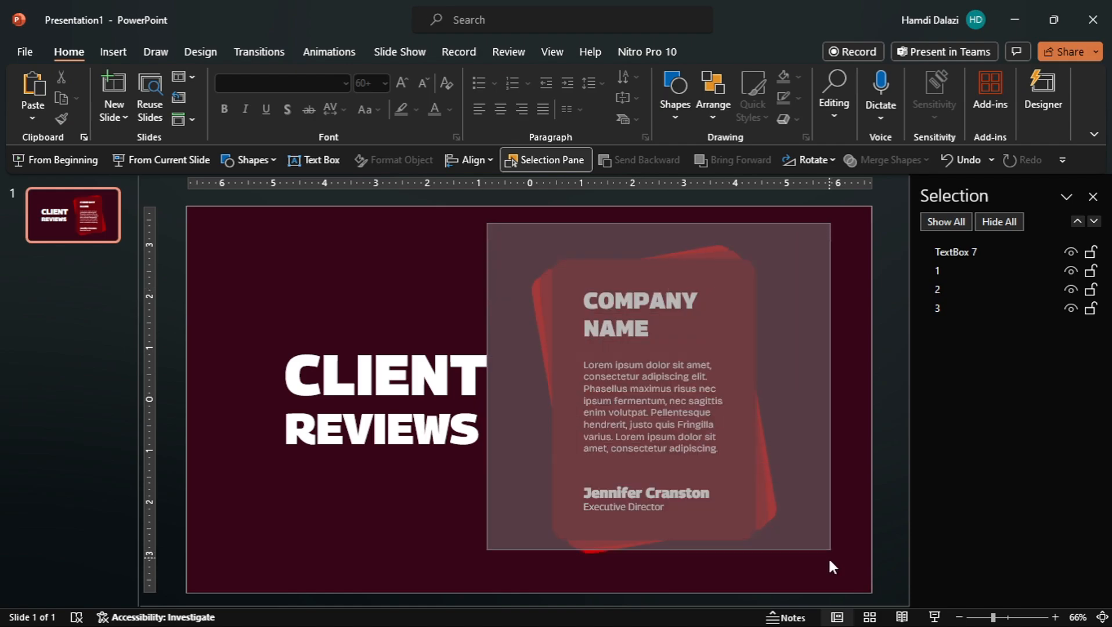
click(656, 387)
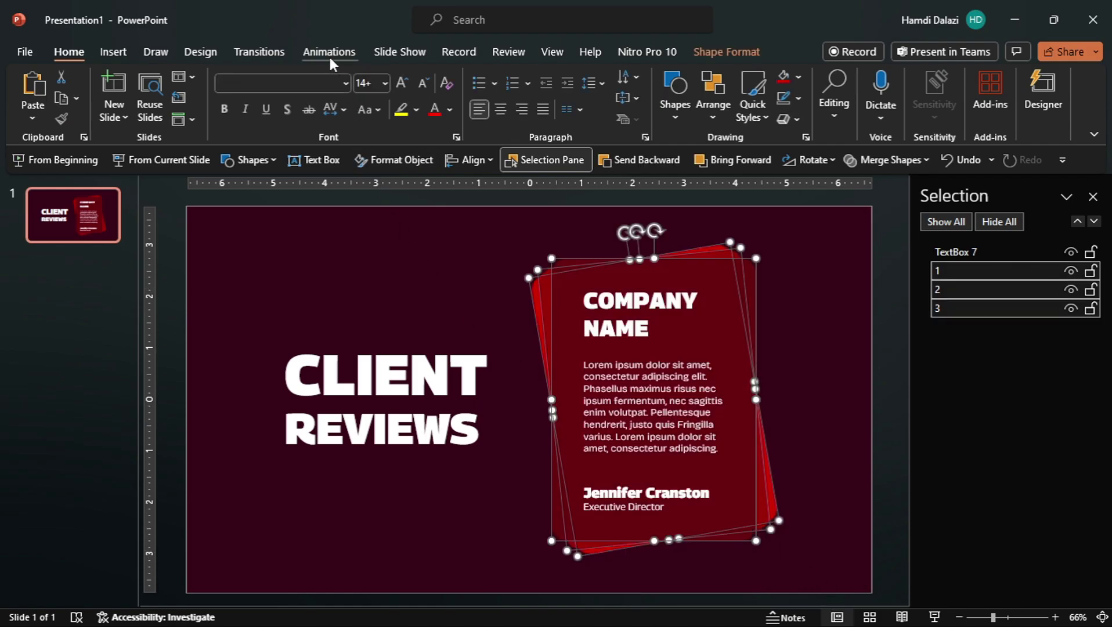
click(329, 51)
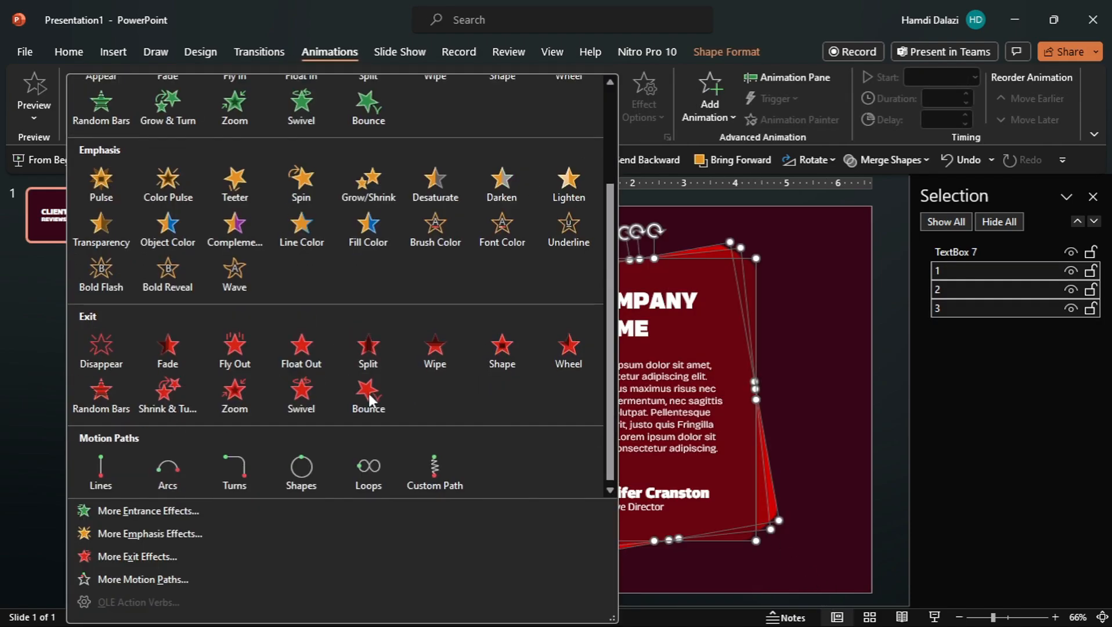
click(234, 351)
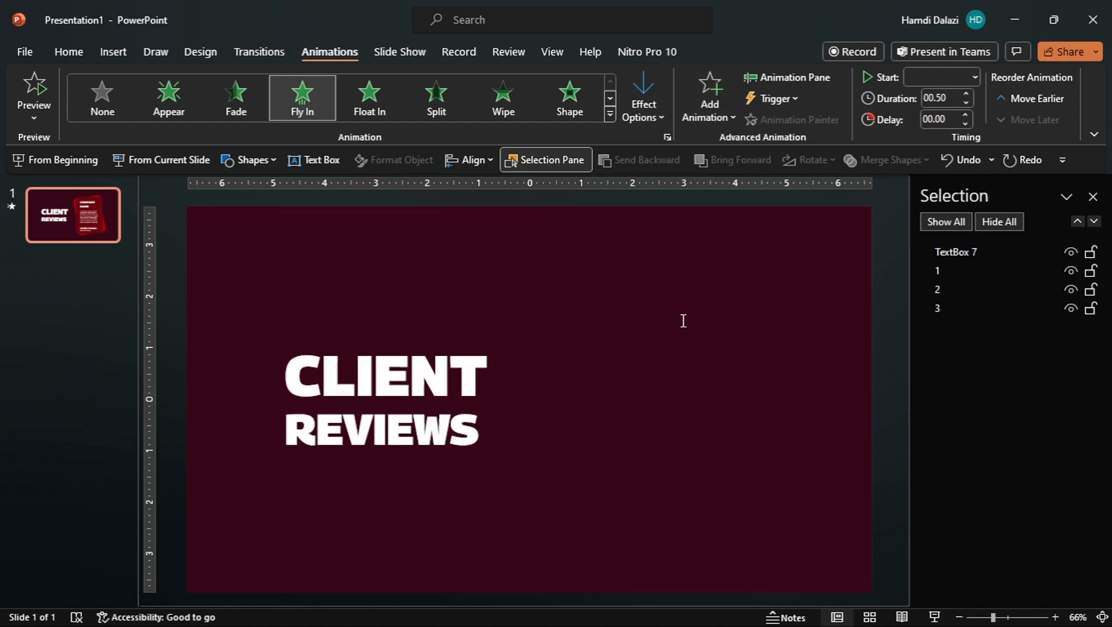
click(786, 78)
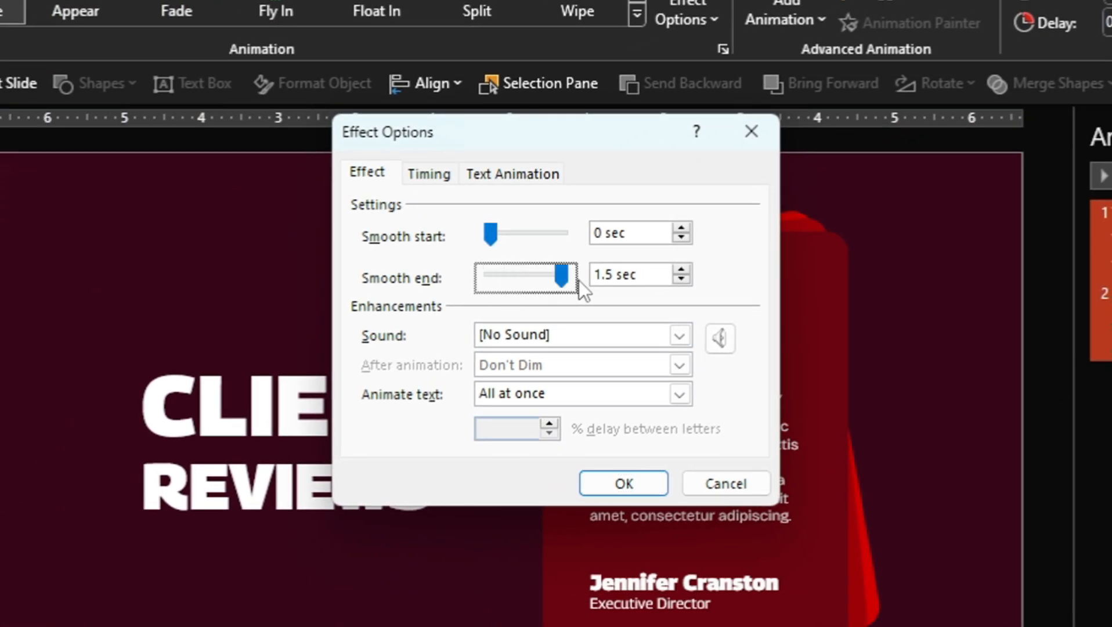
Set the Fly animation's Smooth end to 1.5 seconds in Effect Options
click(622, 483)
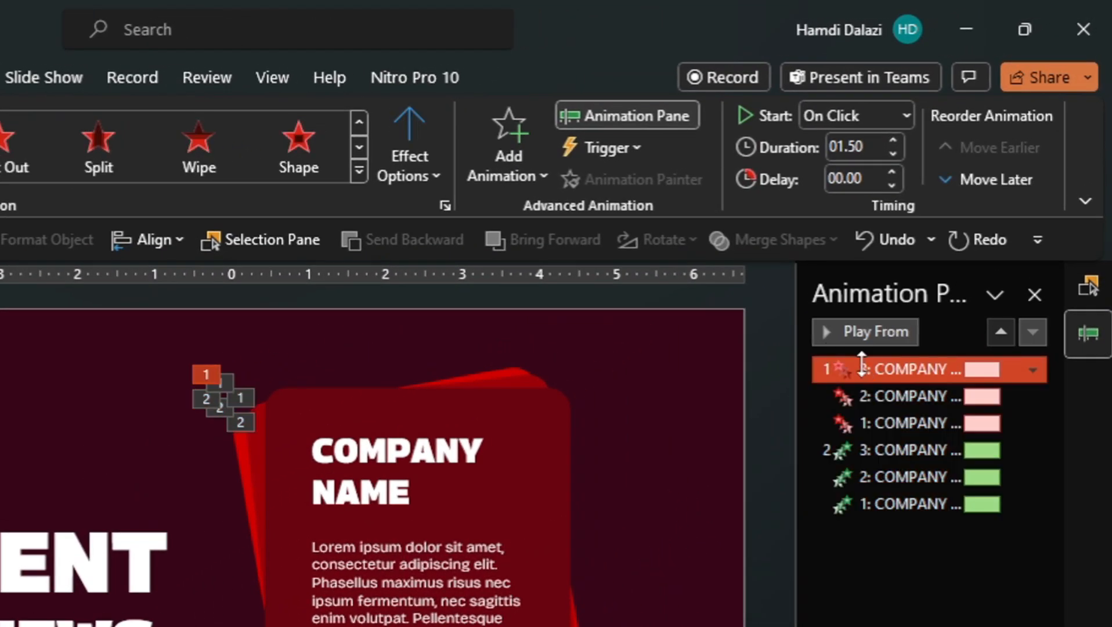
Set each card's Fly Out exit animation to trigger on a click of that card
click(602, 146)
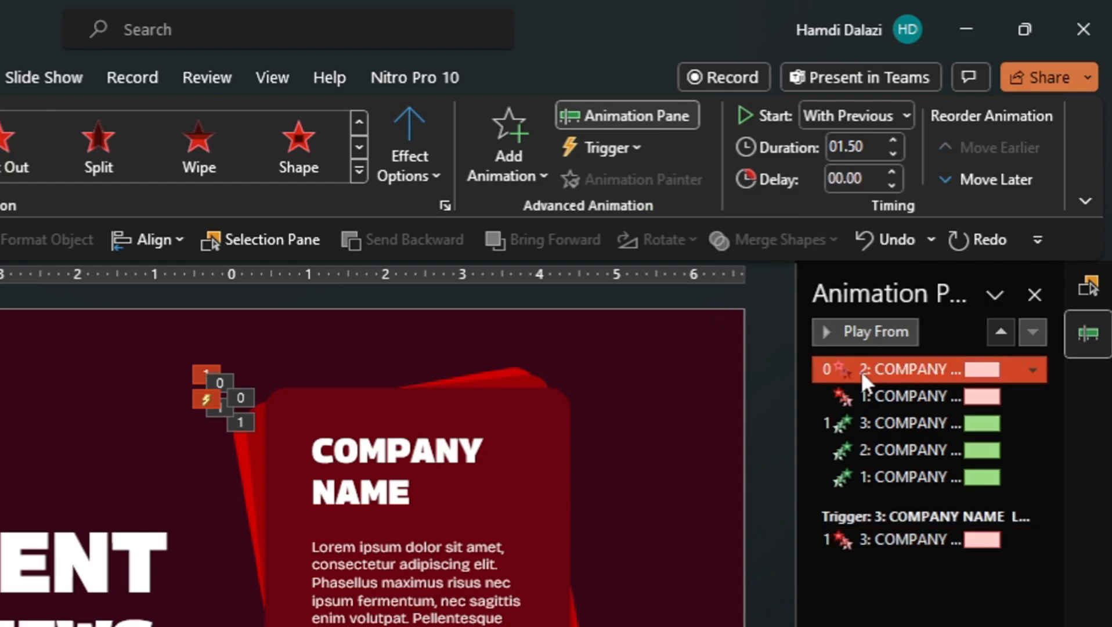
click(607, 147)
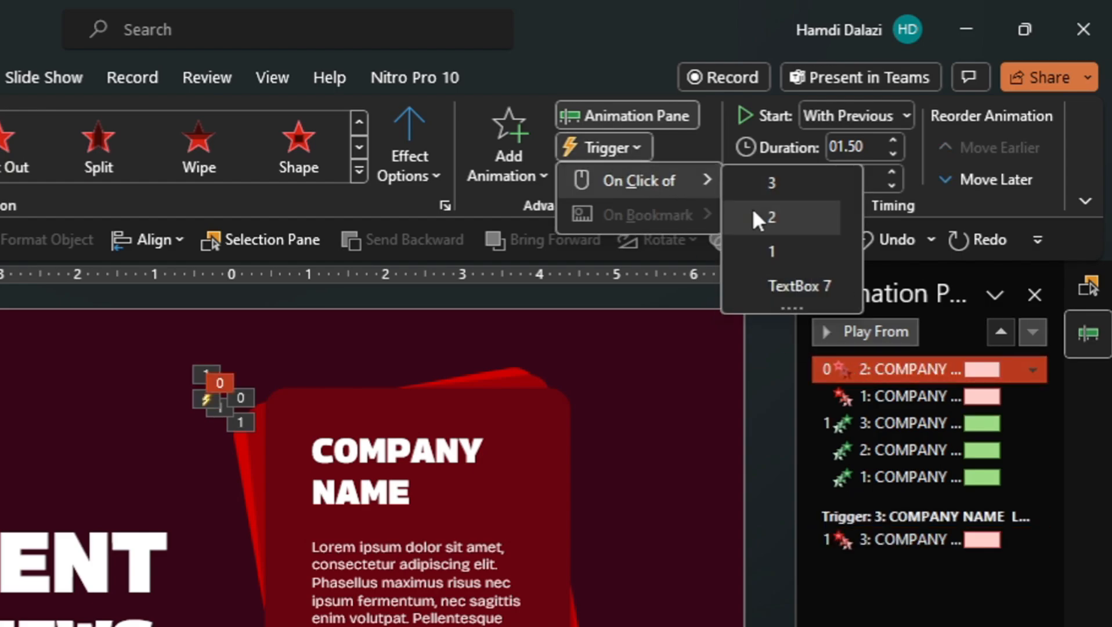
click(771, 218)
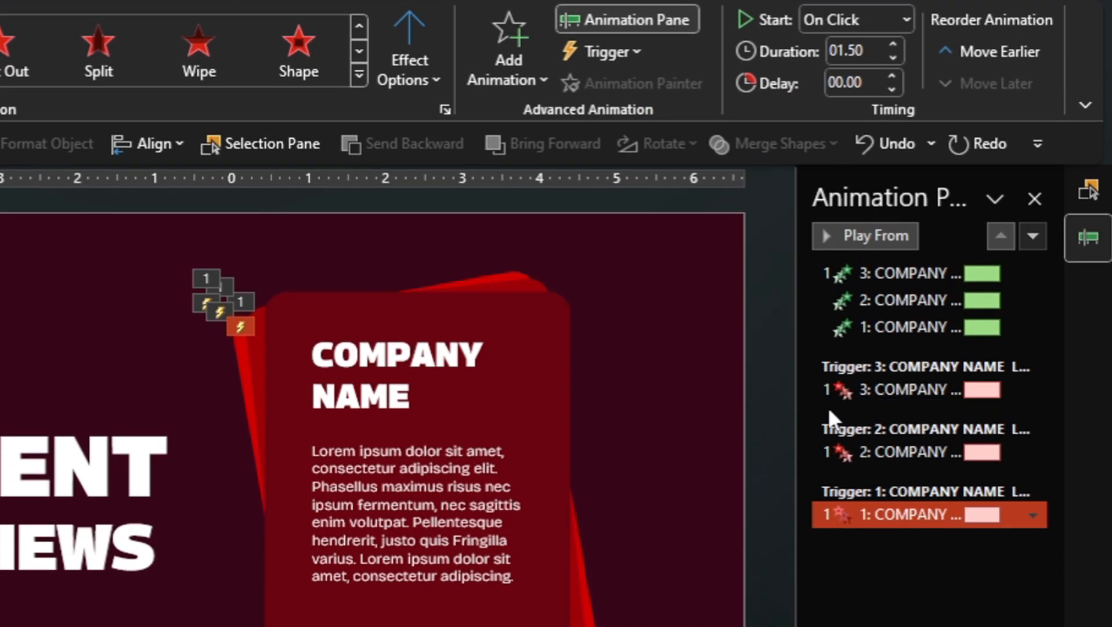
click(907, 452)
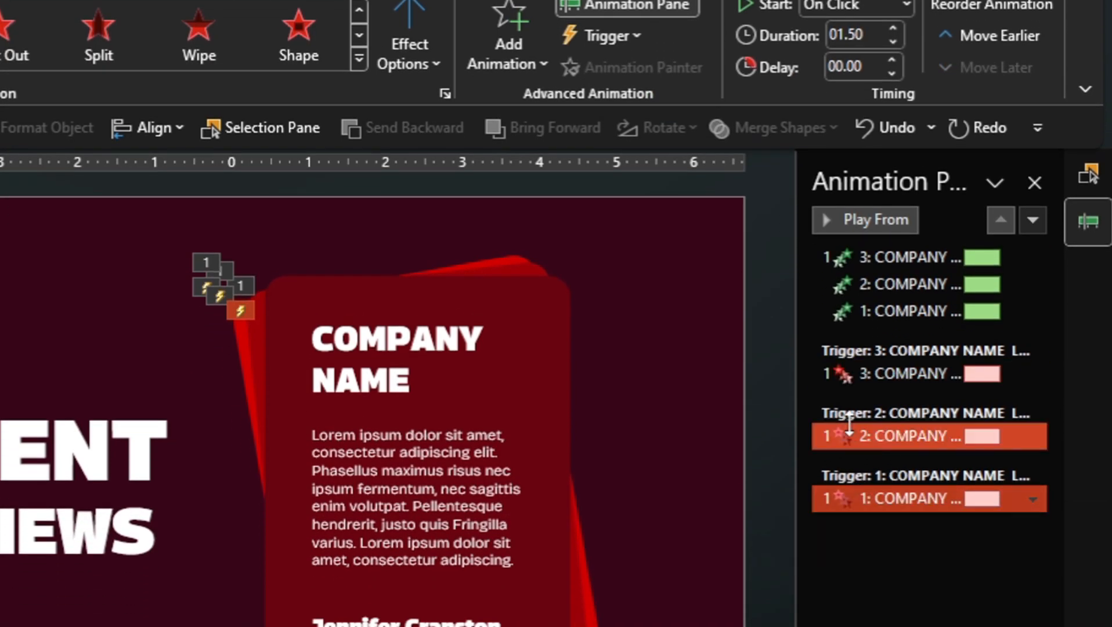
Group the three Fly In entrances and trigger them on a click of the title, TextBox 7
click(664, 459)
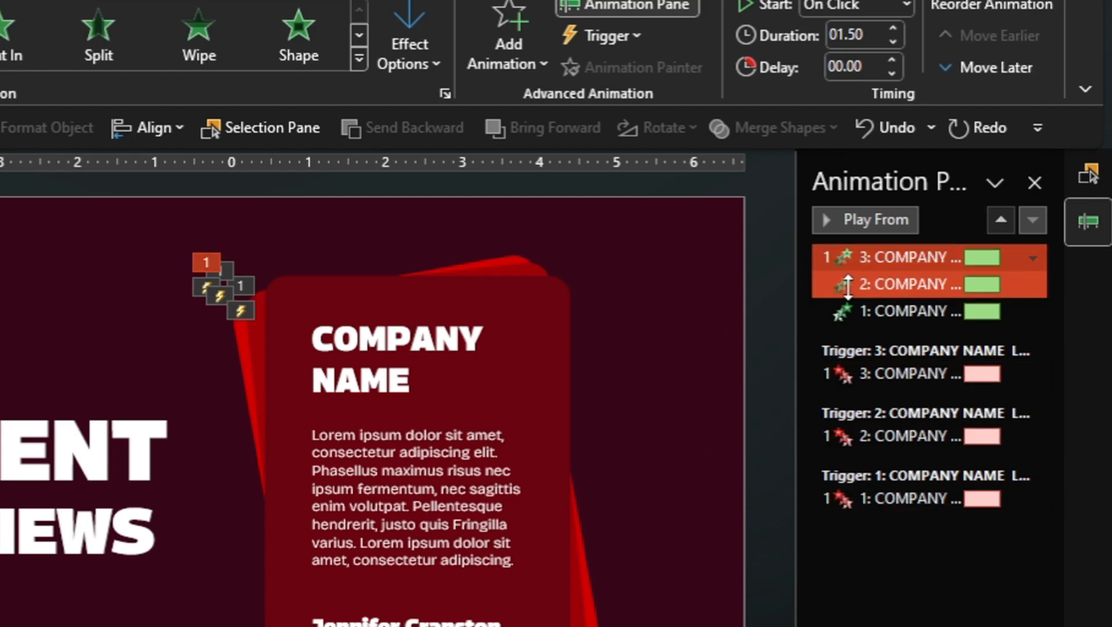
click(908, 311)
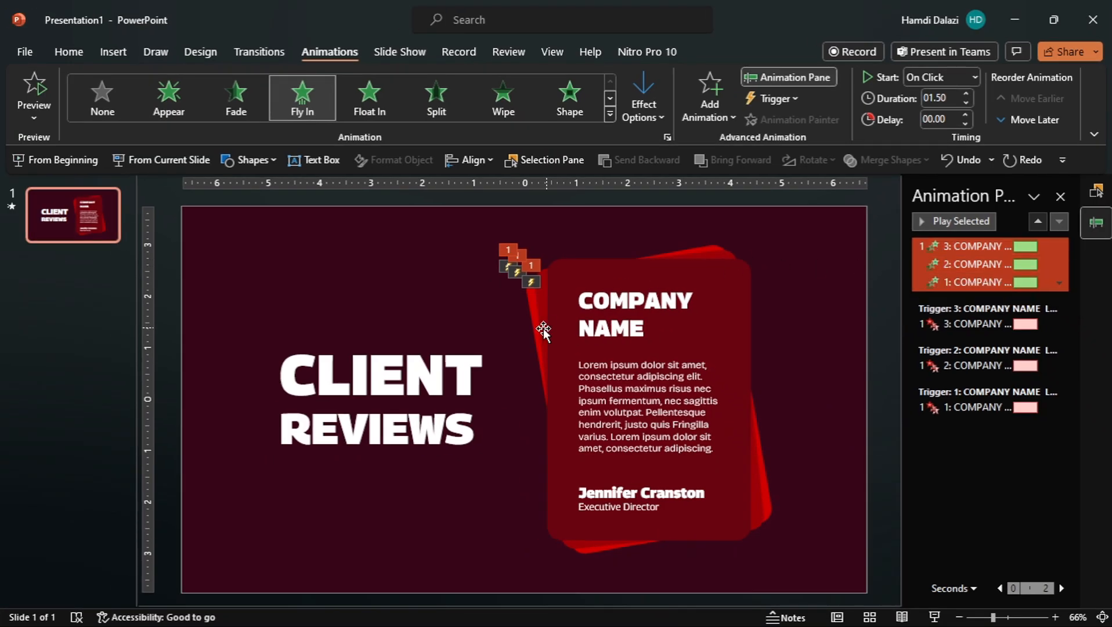
mouse_move(722, 153)
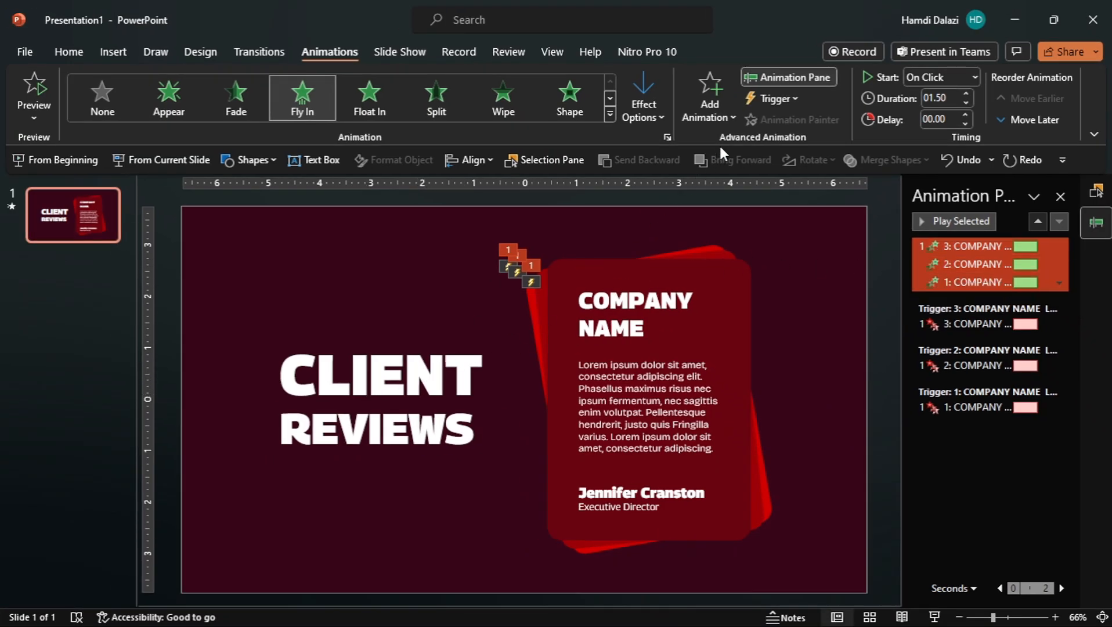
click(773, 98)
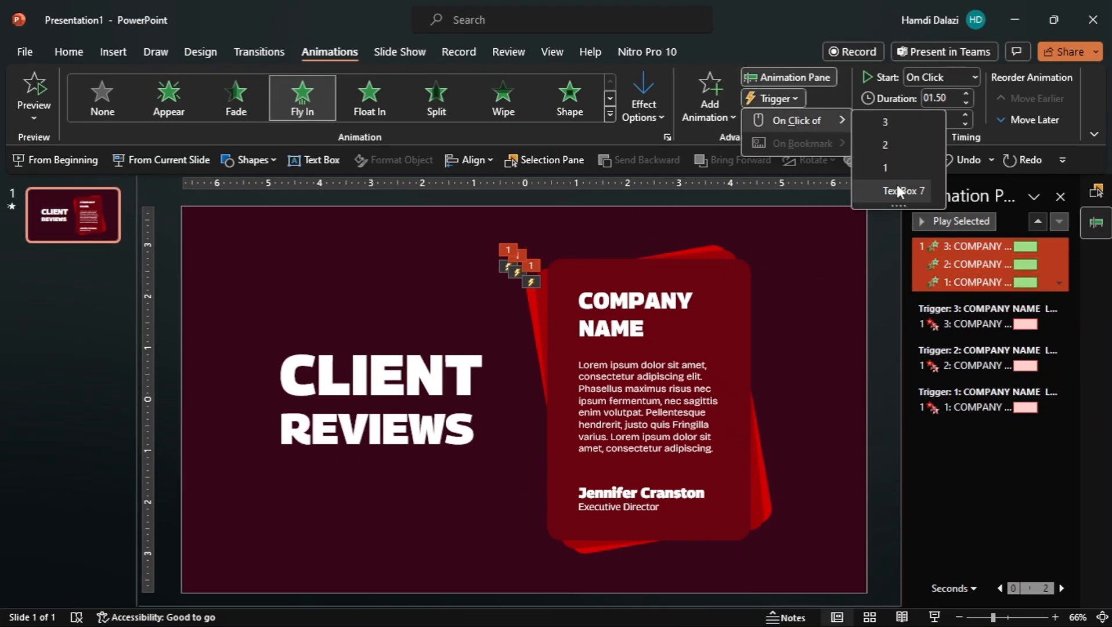
click(902, 191)
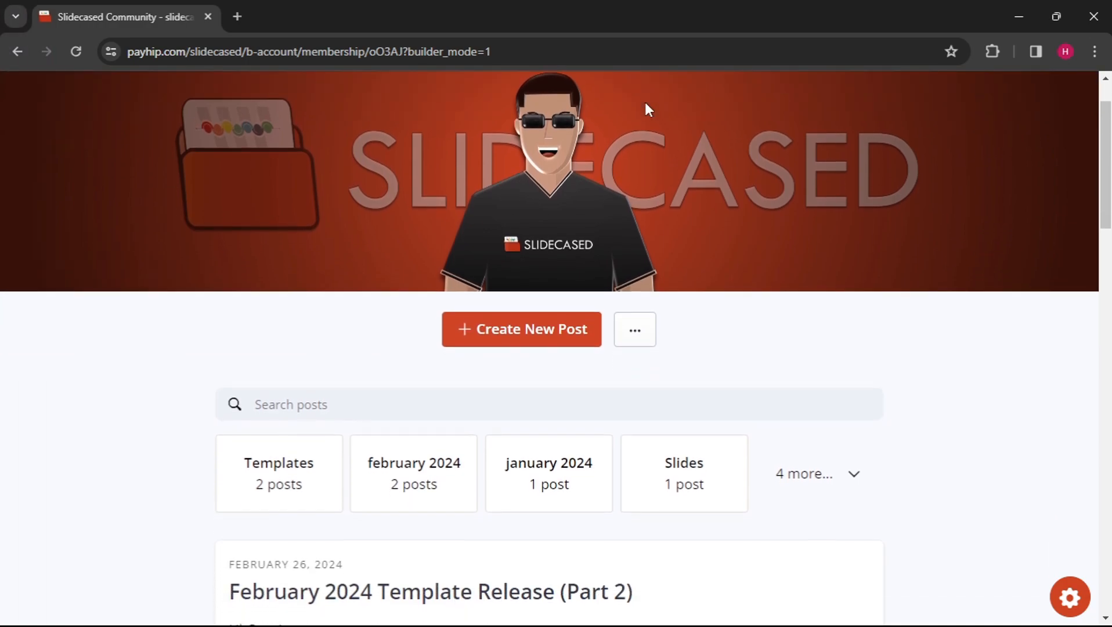
scroll(down, 3)
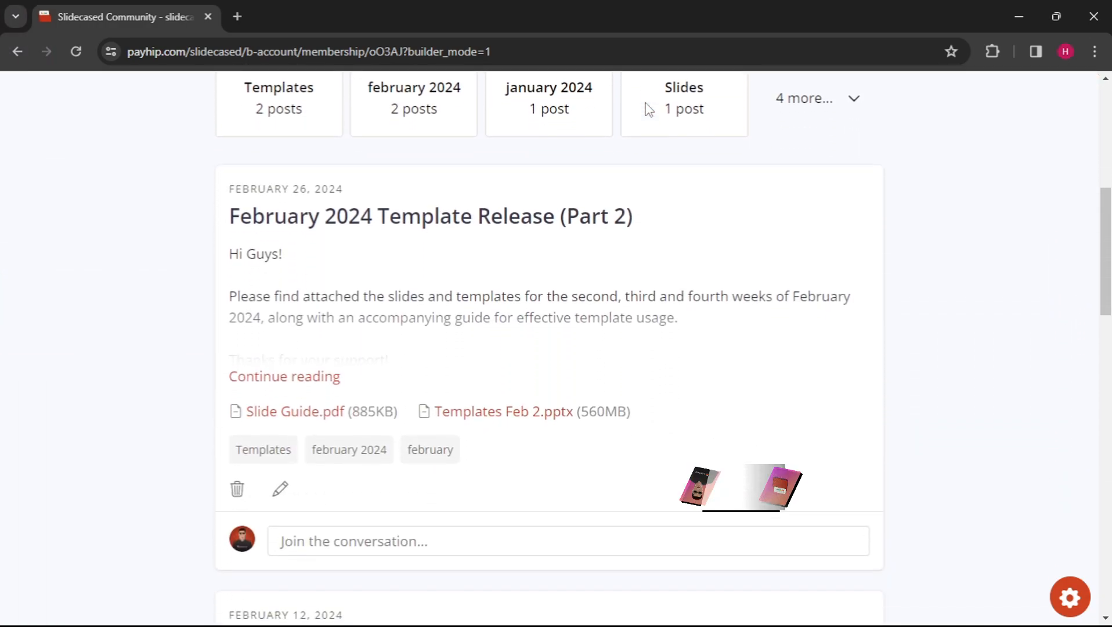
scroll(down, 3)
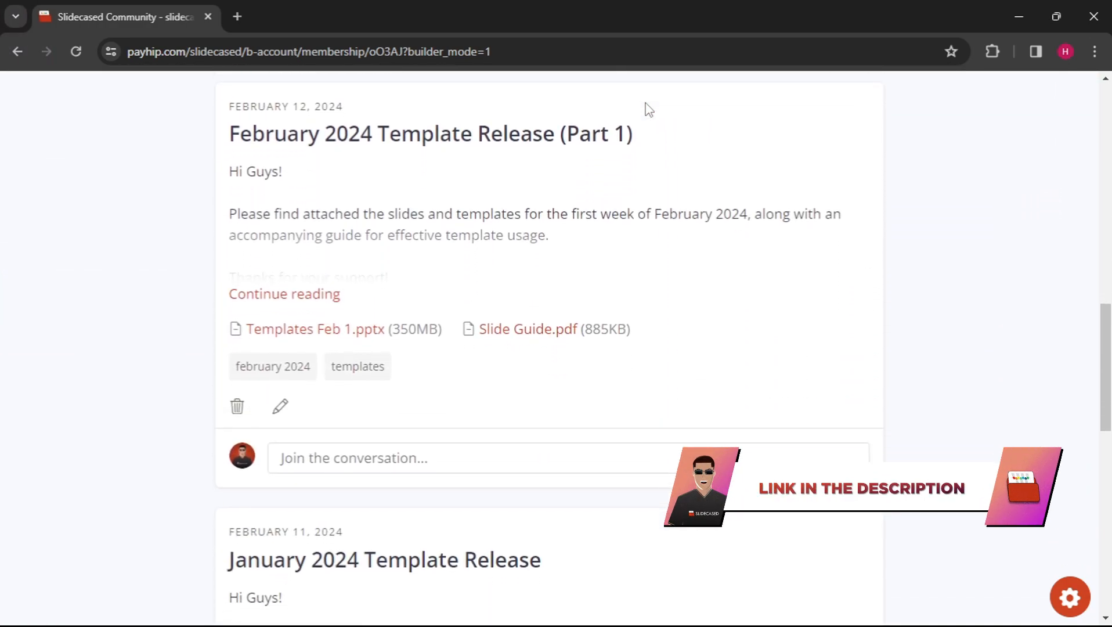
scroll(down, 3)
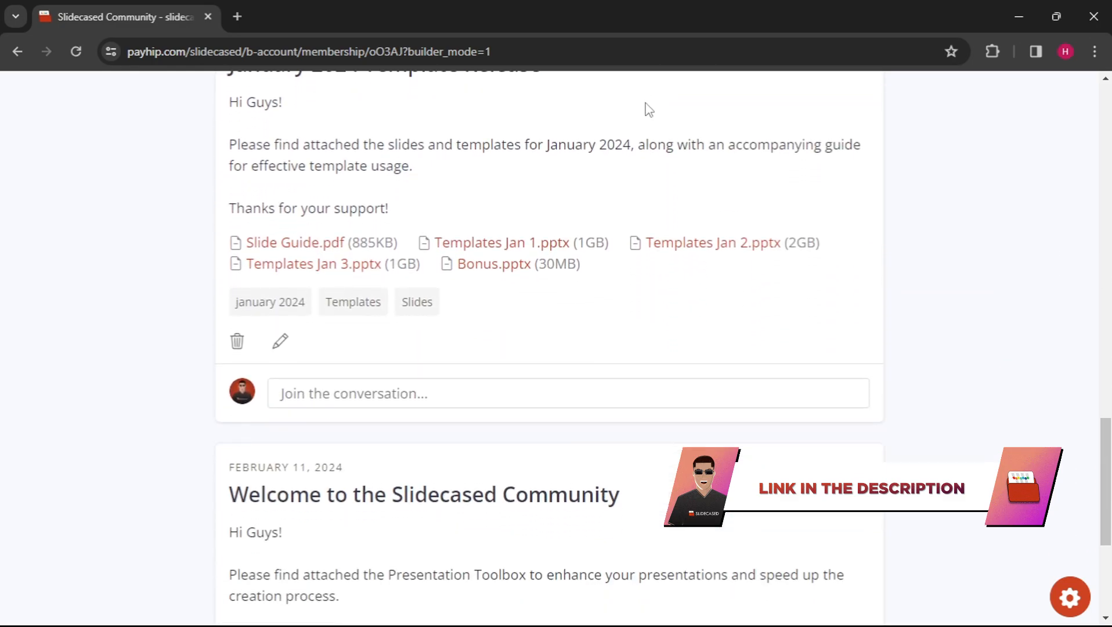
scroll(down, 3)
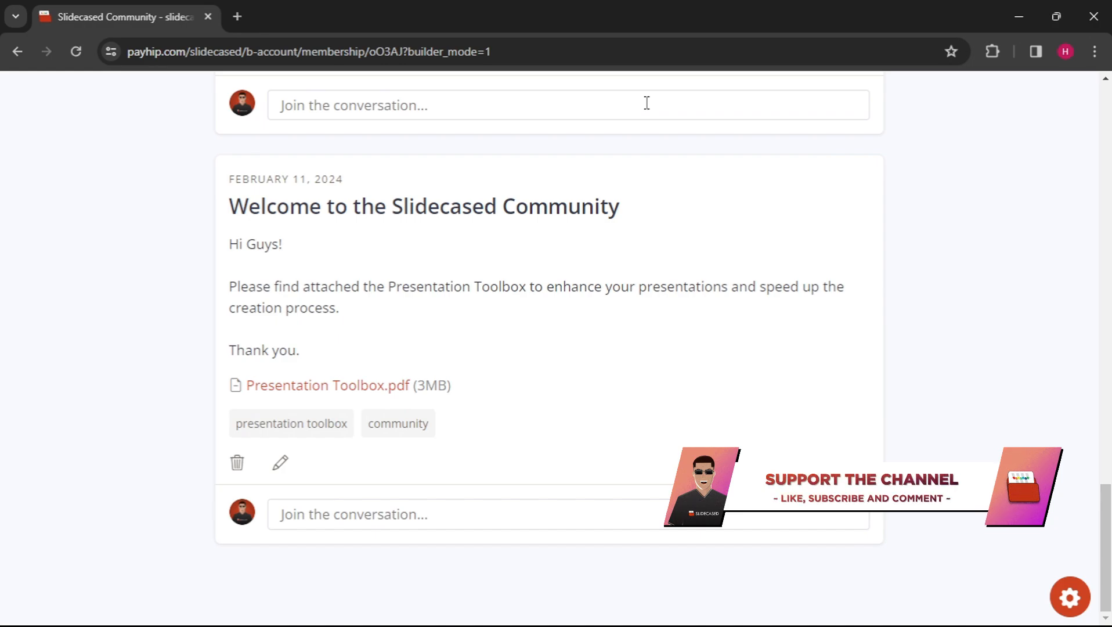
scroll(up, 3)
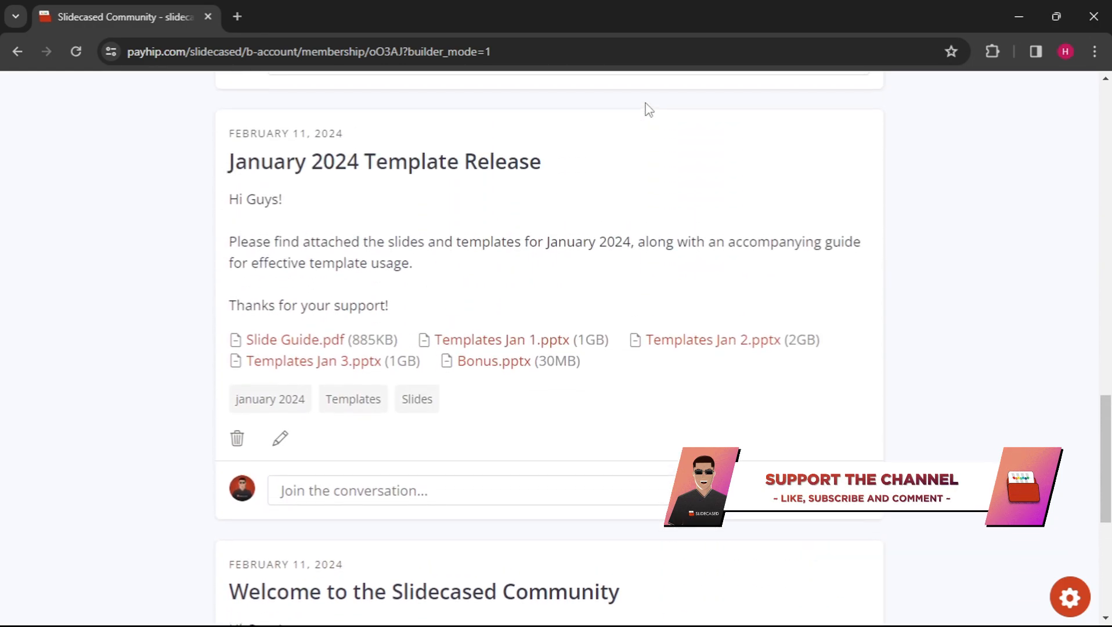
scroll(up, 3)
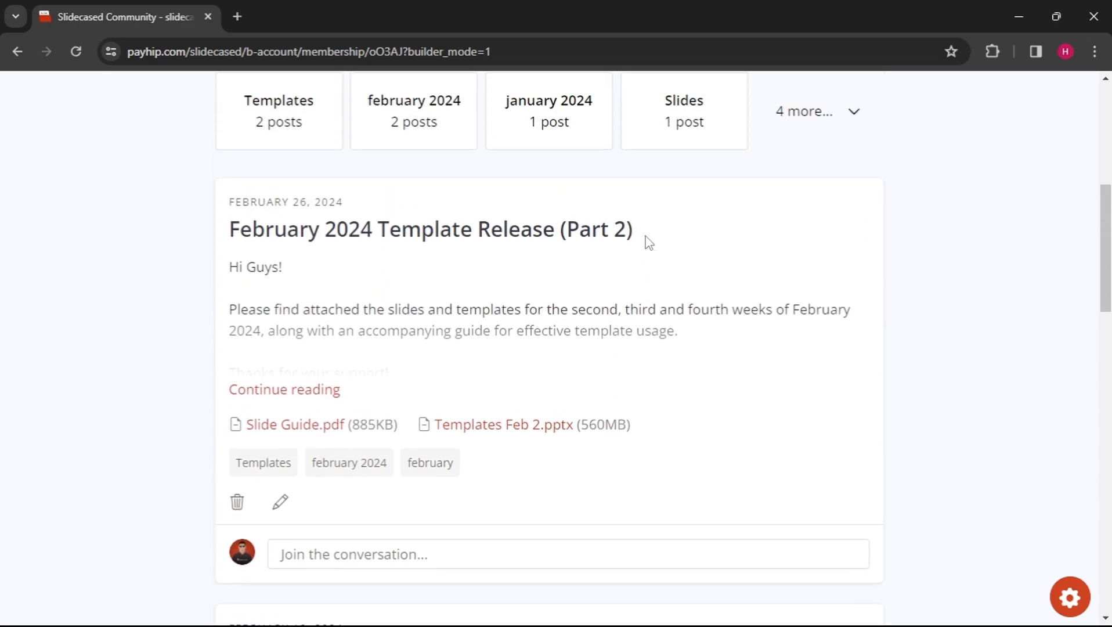
scroll(up, 3)
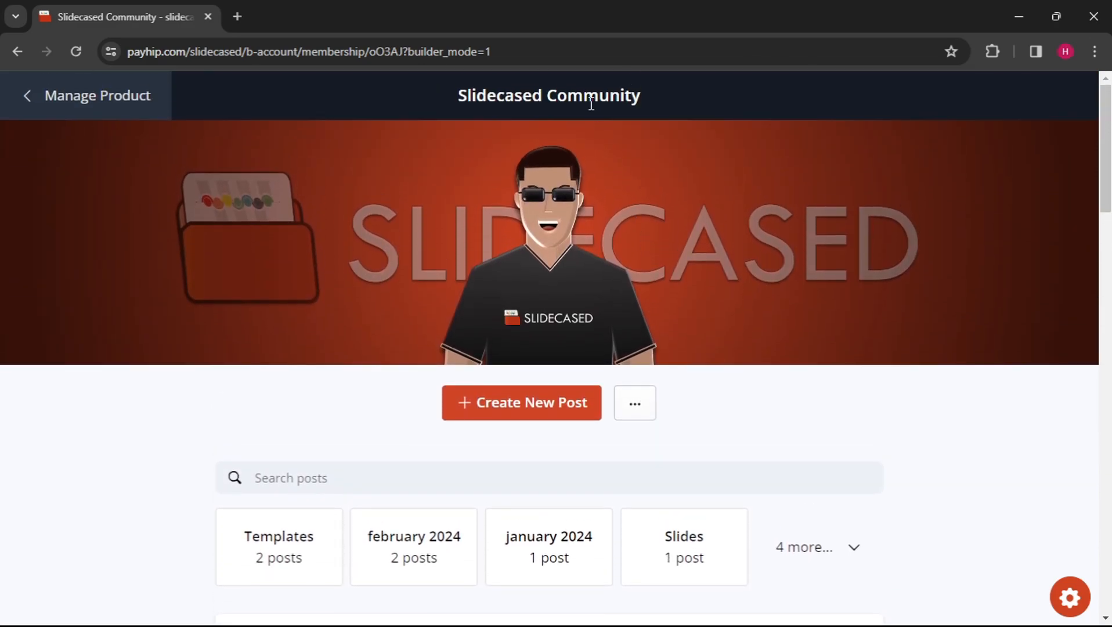